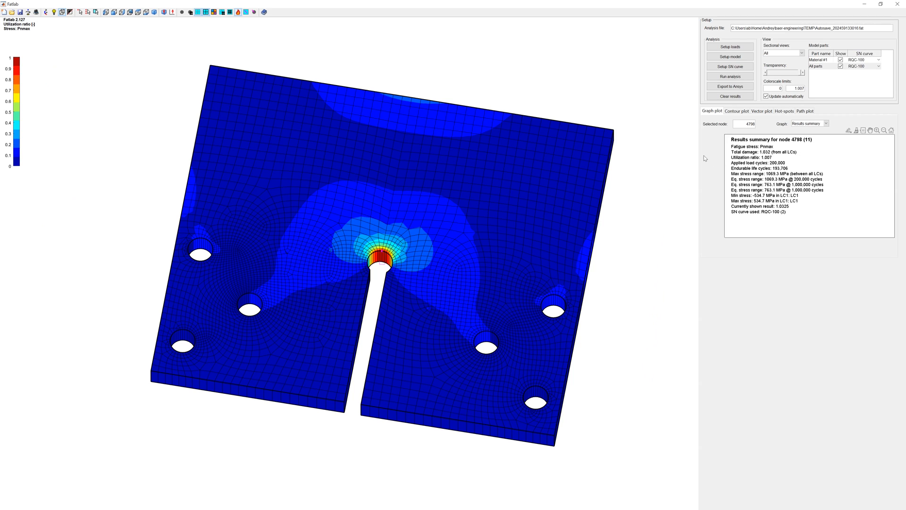
mouse_move(687, 112)
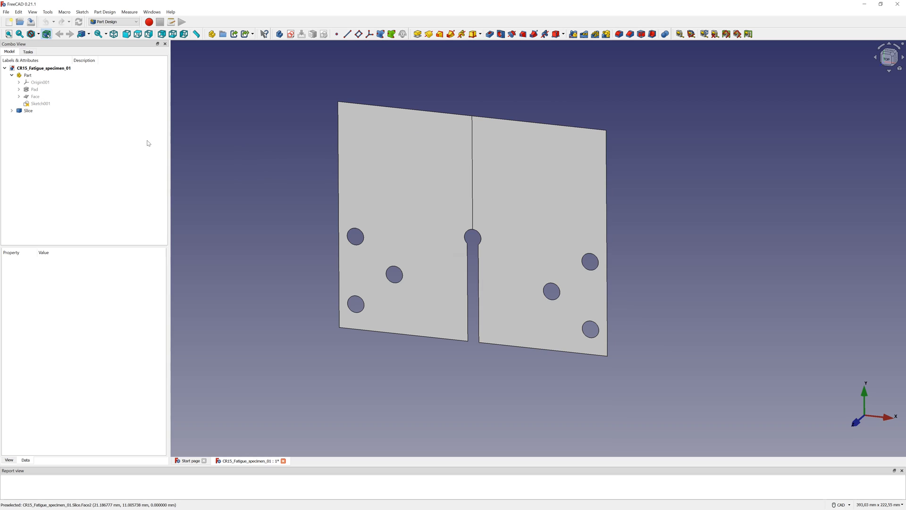
Step: Export the Slice body from FreeCAD as CR15_Fatigue_specimen_01.step in the TEMP folder
click(5, 12)
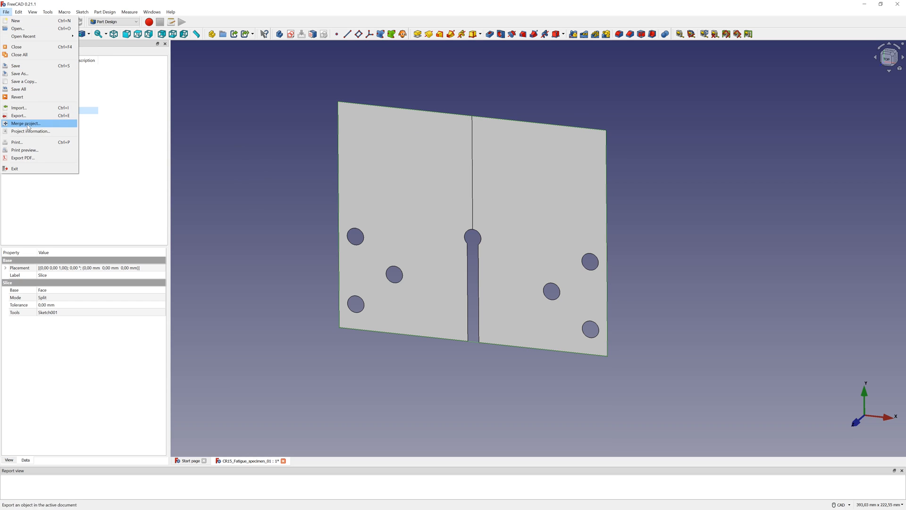
click(18, 115)
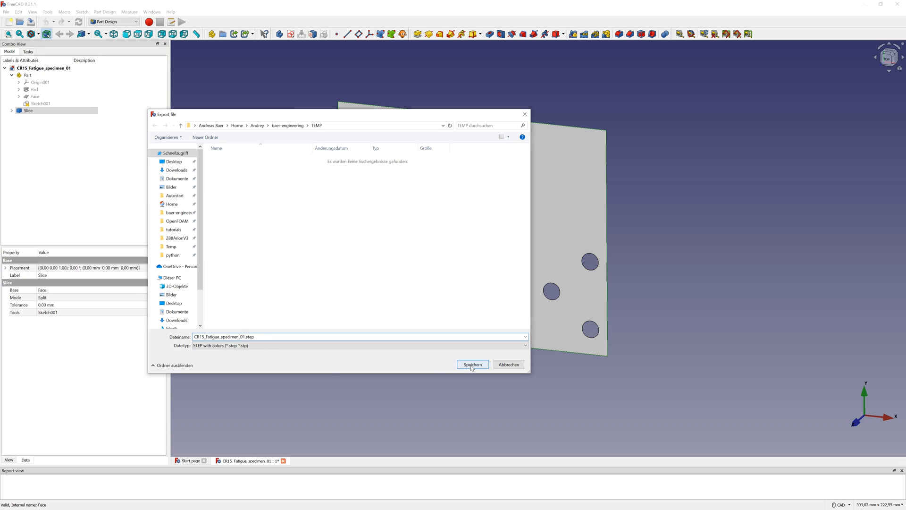
click(471, 364)
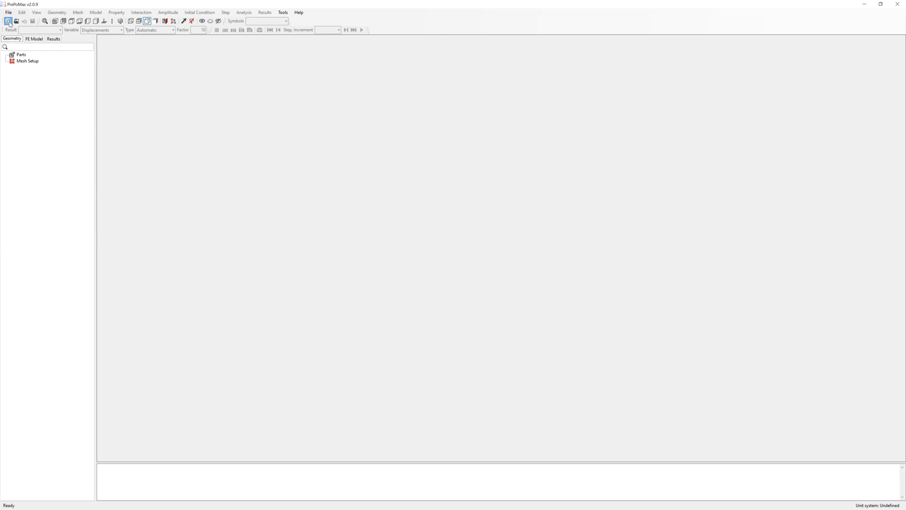
Step: Import CR15_Fatigue_specimen_01.step and merge its two shell parts into Compound-1
click(8, 21)
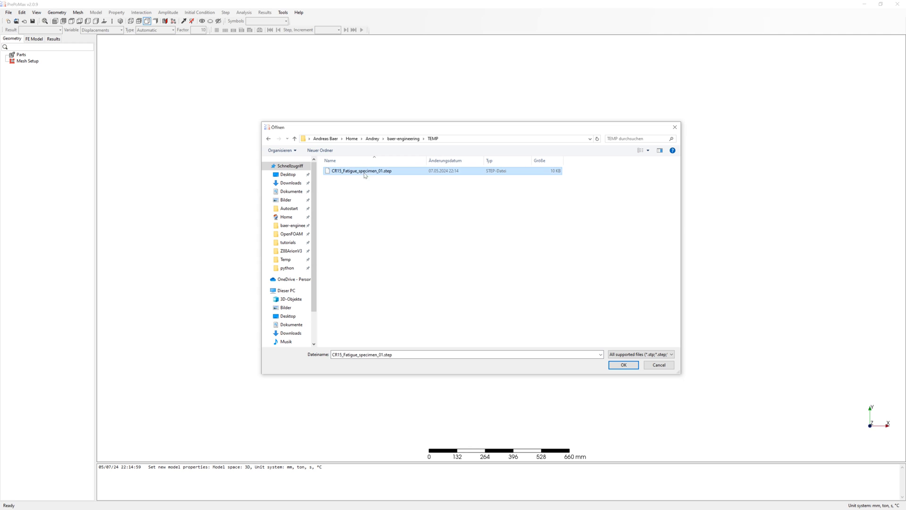
click(624, 365)
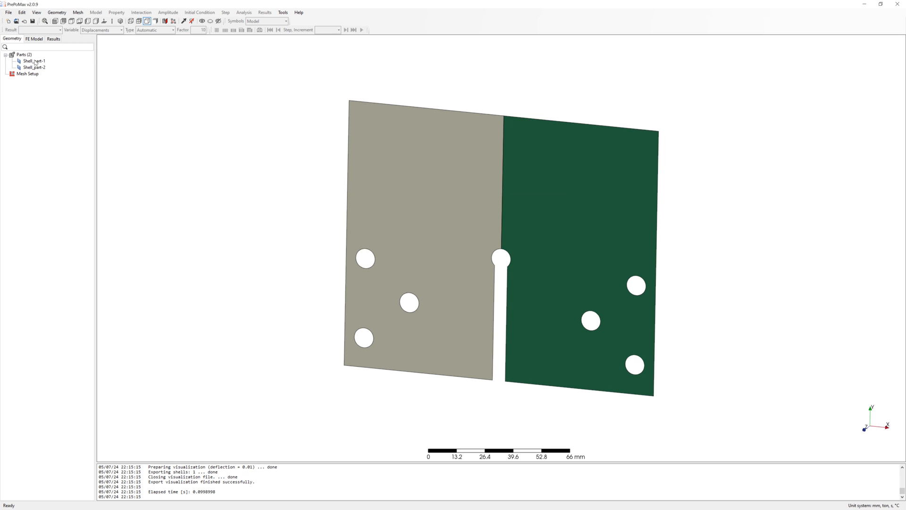
right_click(34, 64)
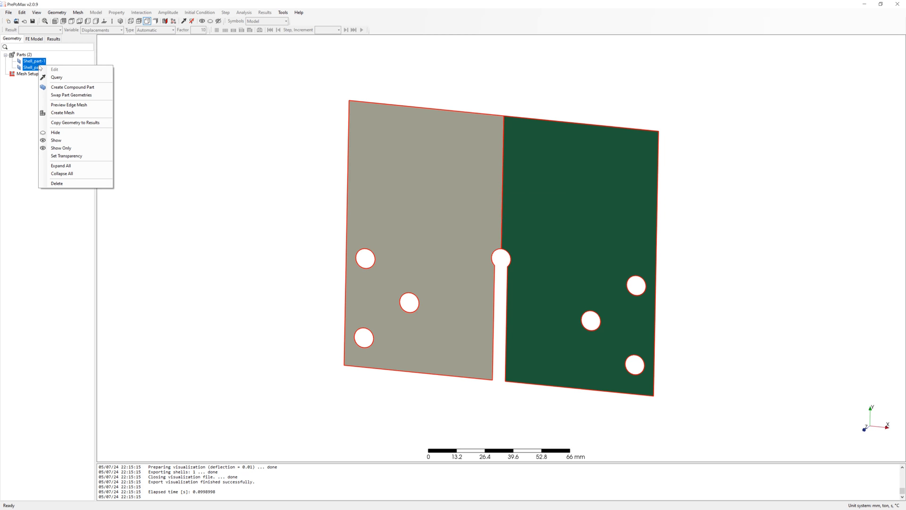
mouse_move(72, 87)
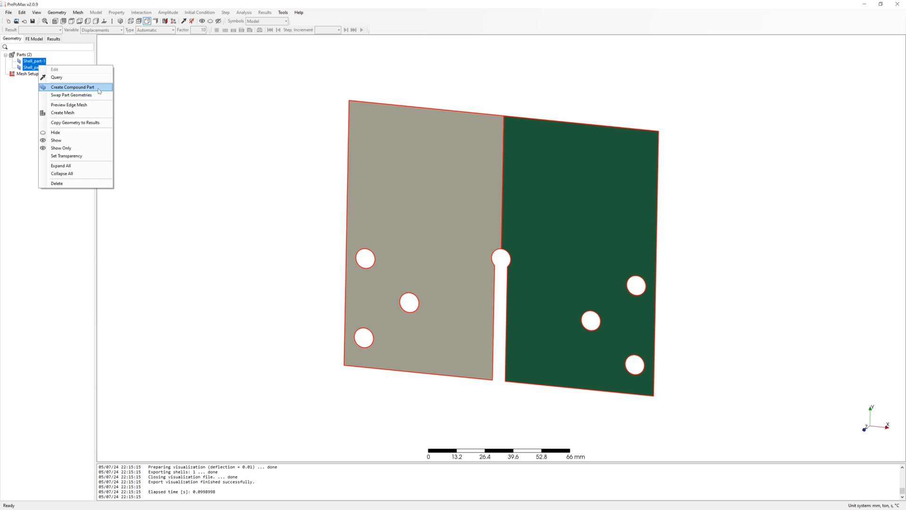
click(73, 87)
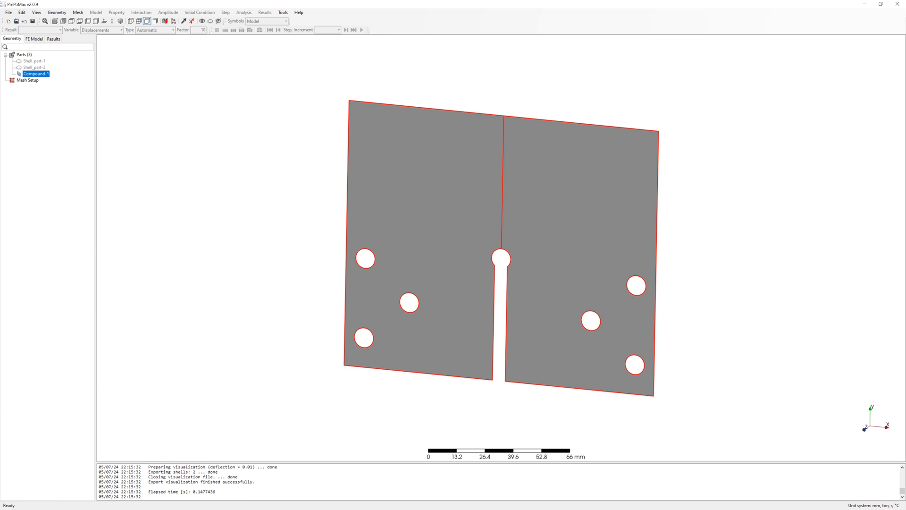
Step: Add Meshing Parameters with 8 mm maximum and 1 mm minimum element size
click(77, 13)
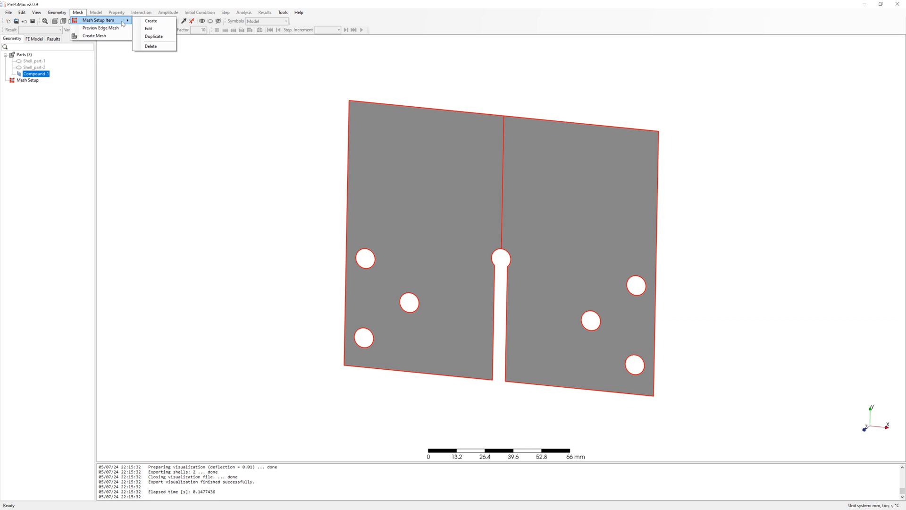
click(151, 20)
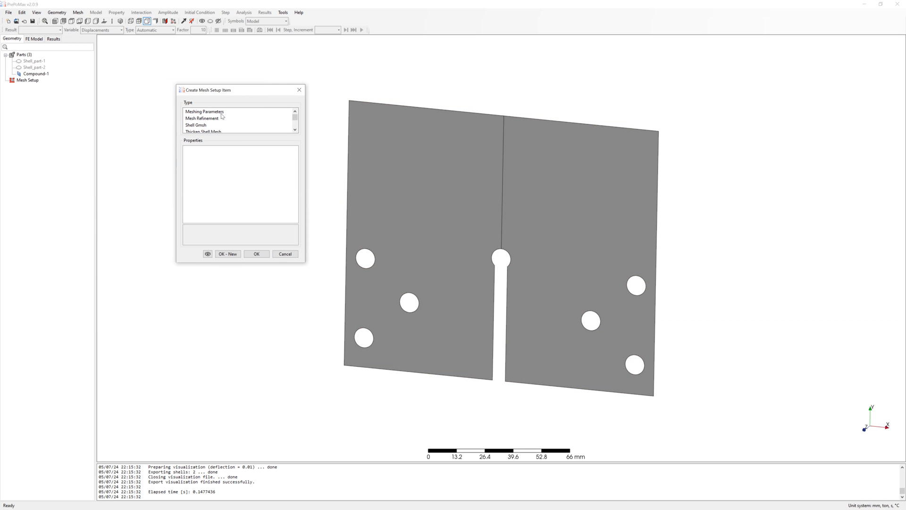
click(204, 112)
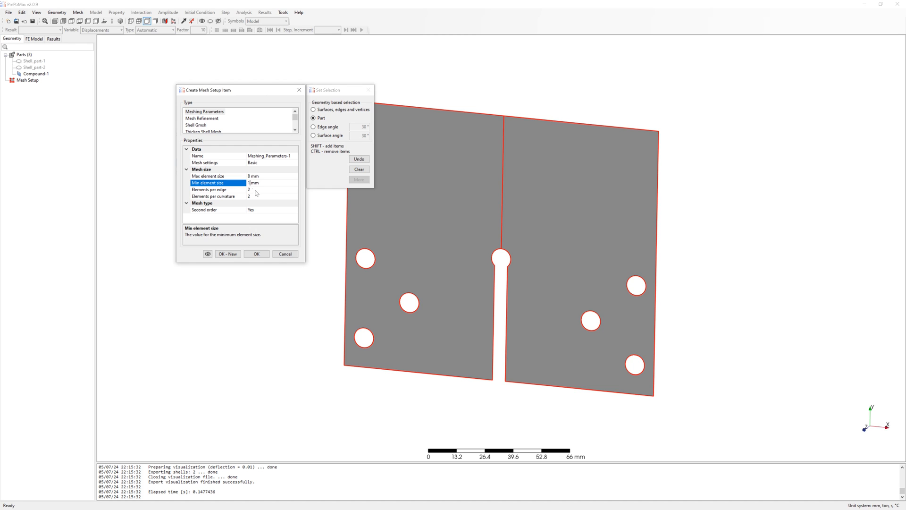
click(209, 190)
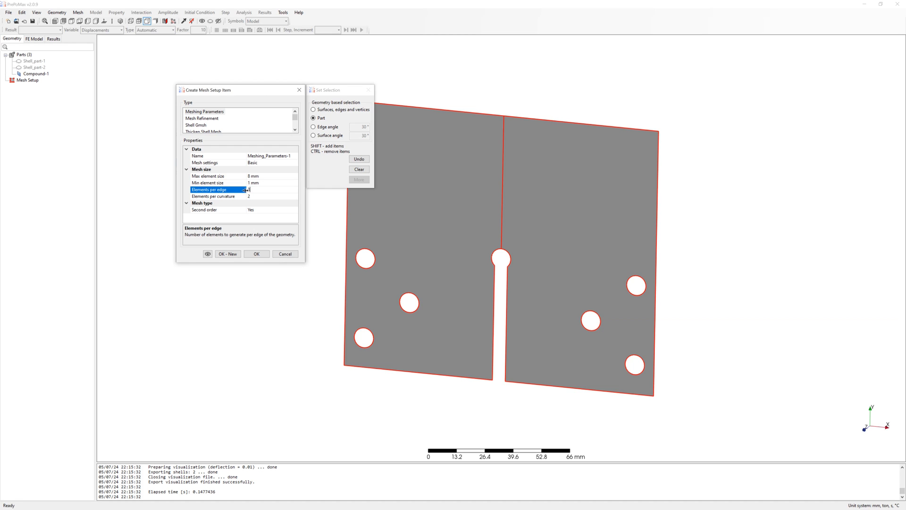
click(216, 209)
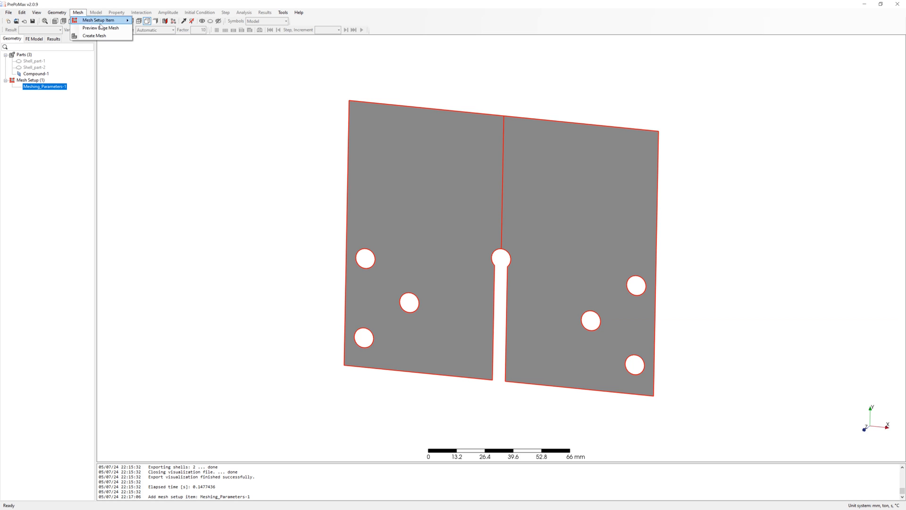
Step: Add a Shell Gmsh setting on the whole part with quasi-structured quad, Blossom recombination
click(99, 27)
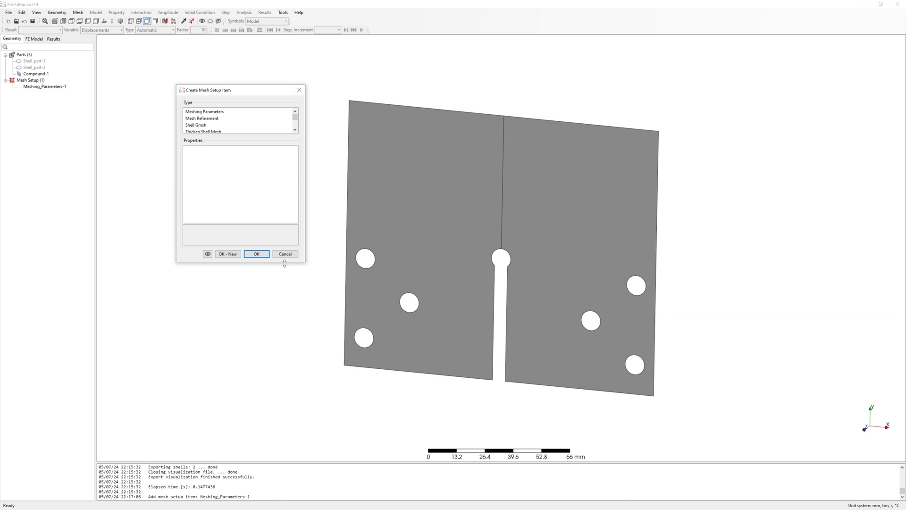
click(196, 124)
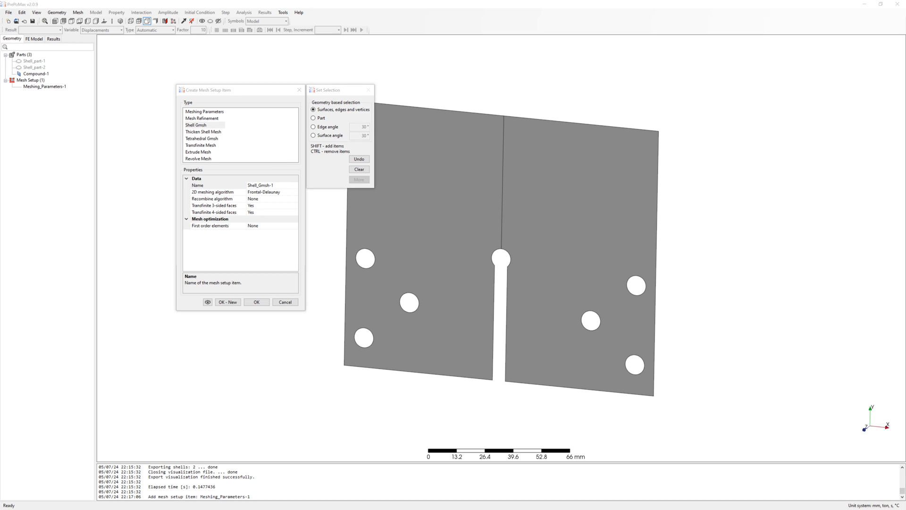
click(313, 118)
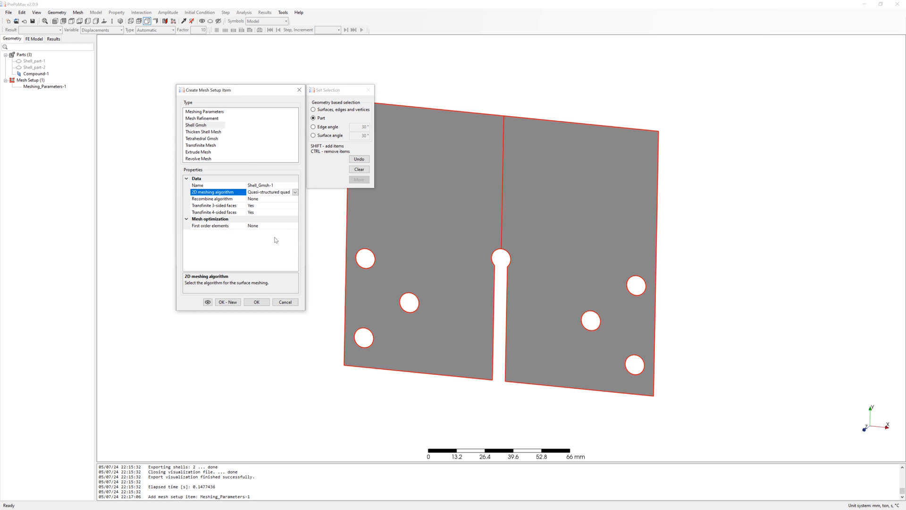
click(212, 198)
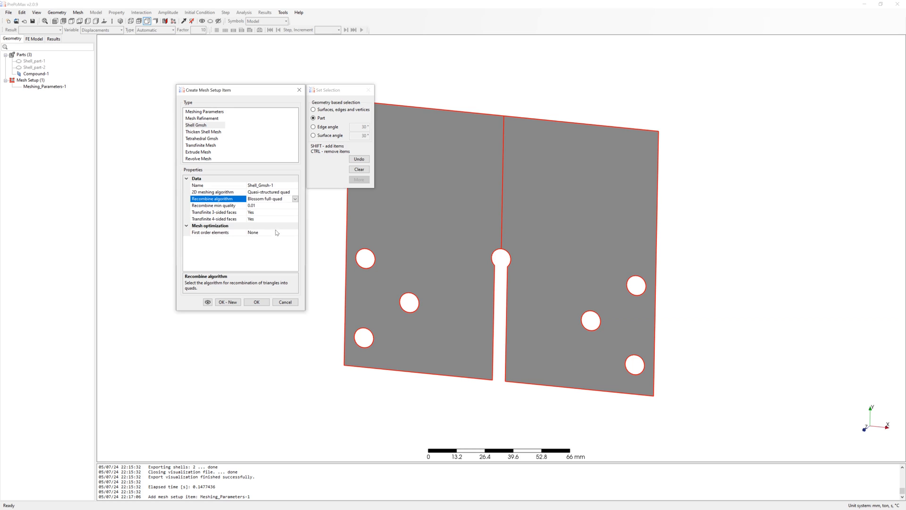
mouse_move(262, 229)
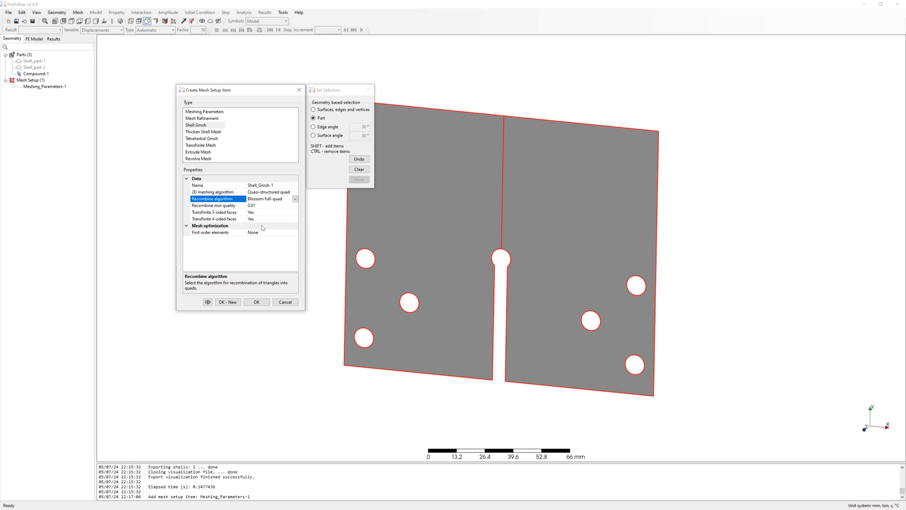
click(255, 302)
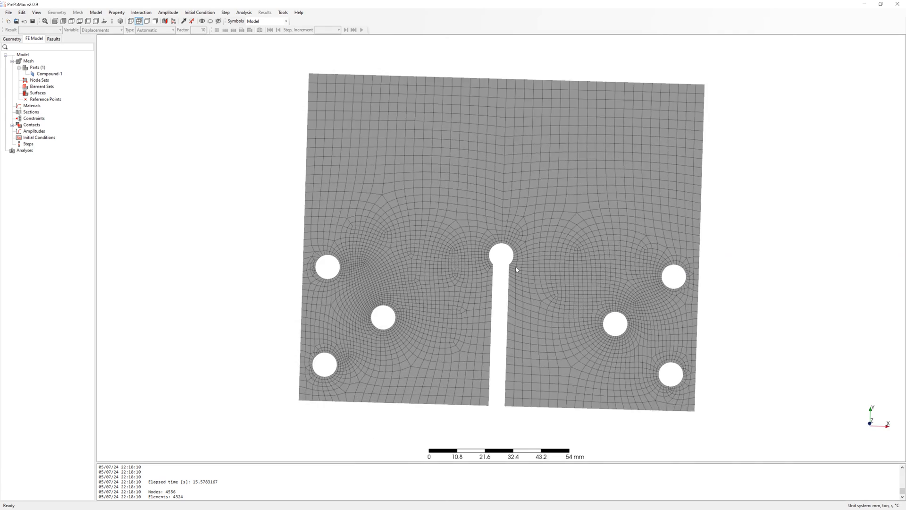
scroll(up, 3)
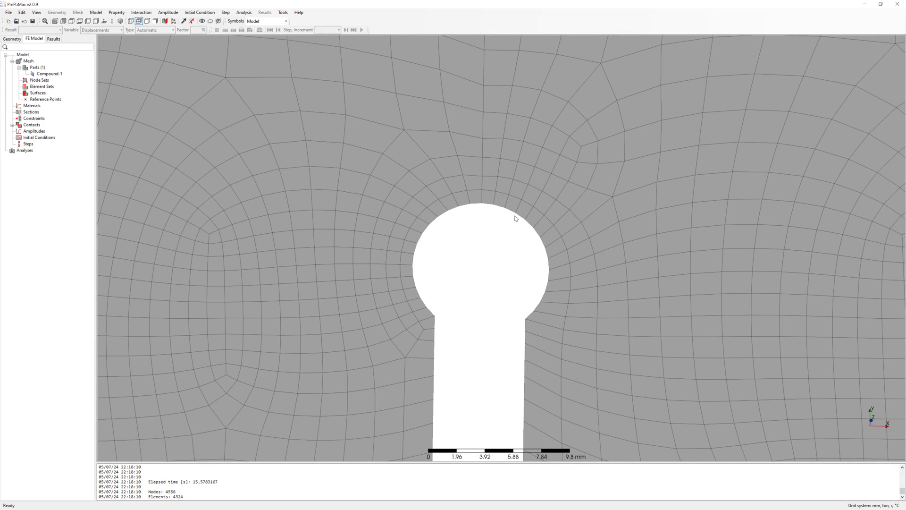
scroll(down, 3)
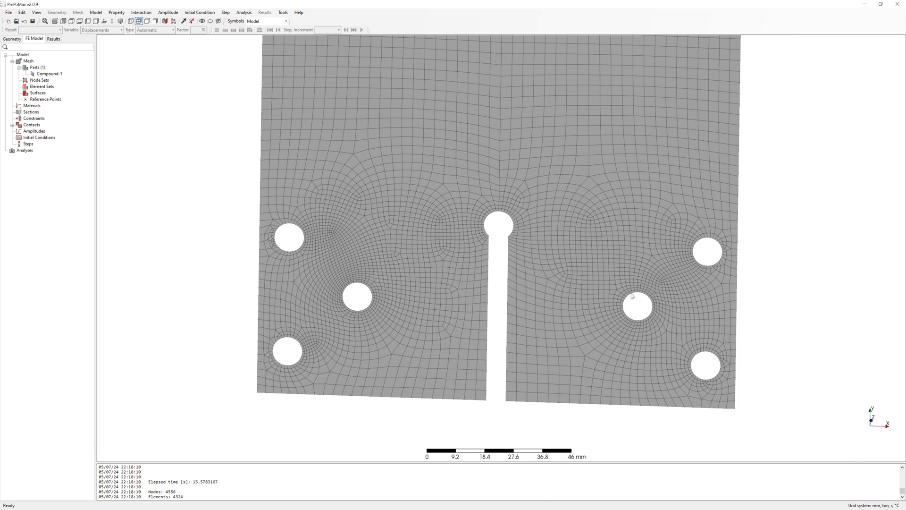
scroll(down, 3)
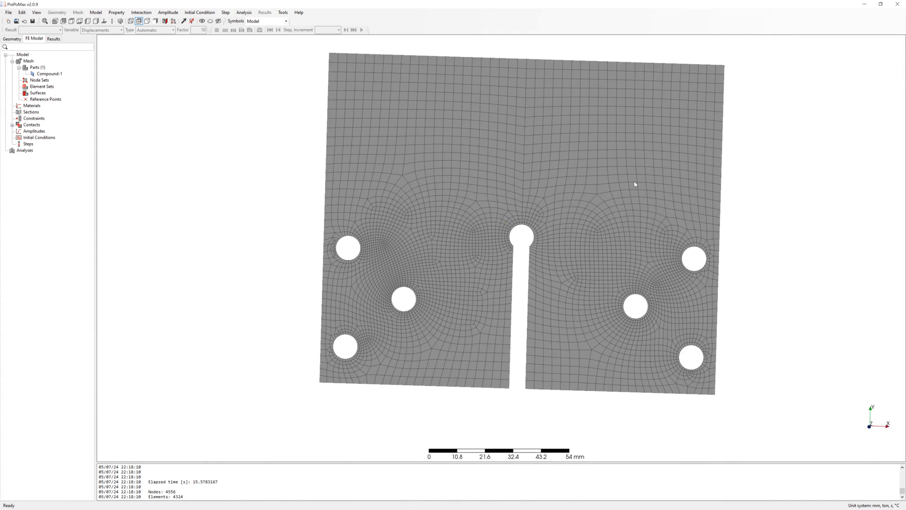
scroll(down, 3)
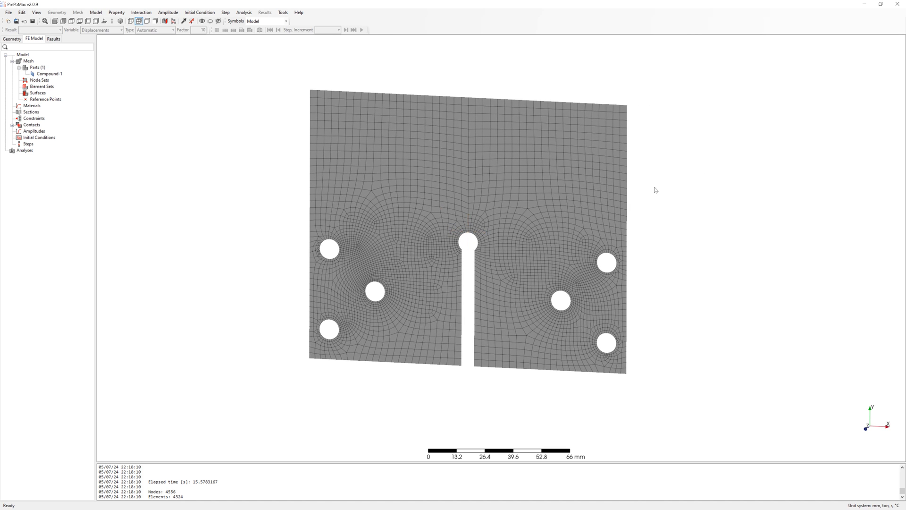
mouse_move(299, 108)
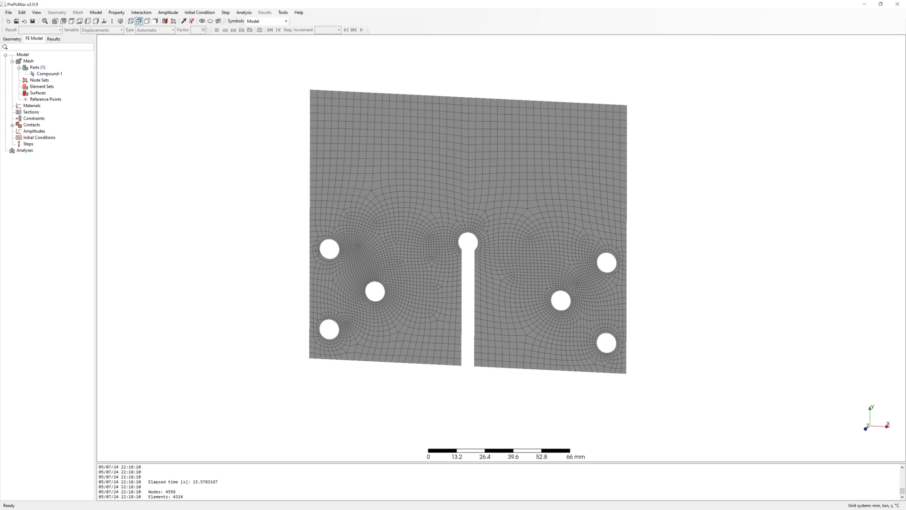
Step: Create Reference_Point-2 at X -114.3 mm, Y -25.4 mm, Z 0 mm
click(45, 99)
text(114.3)
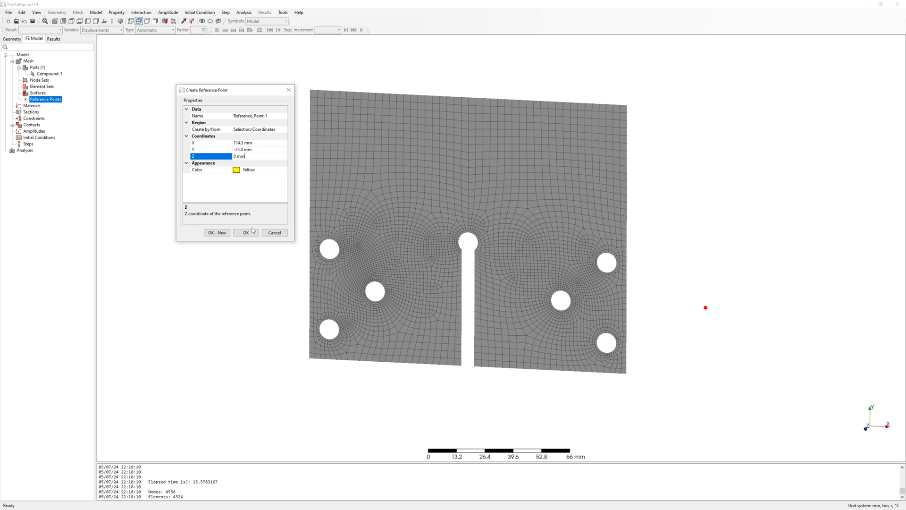
click(217, 232)
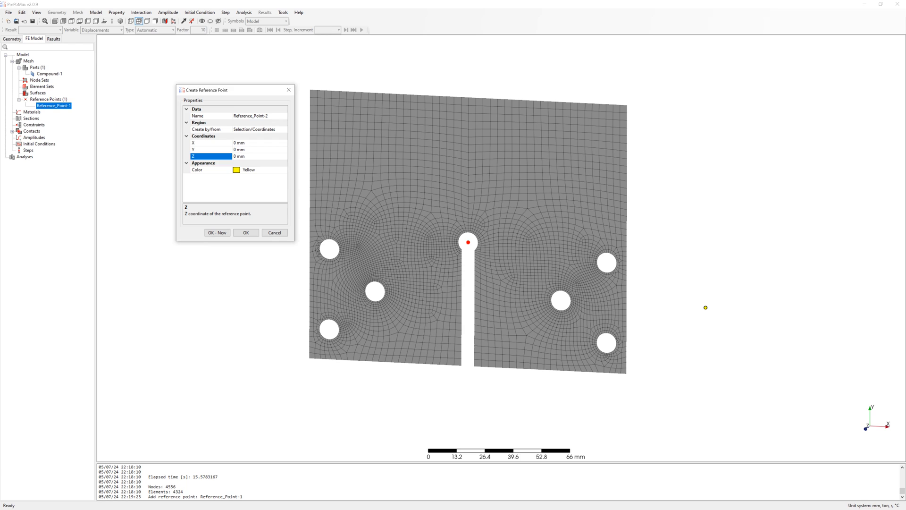
click(211, 142)
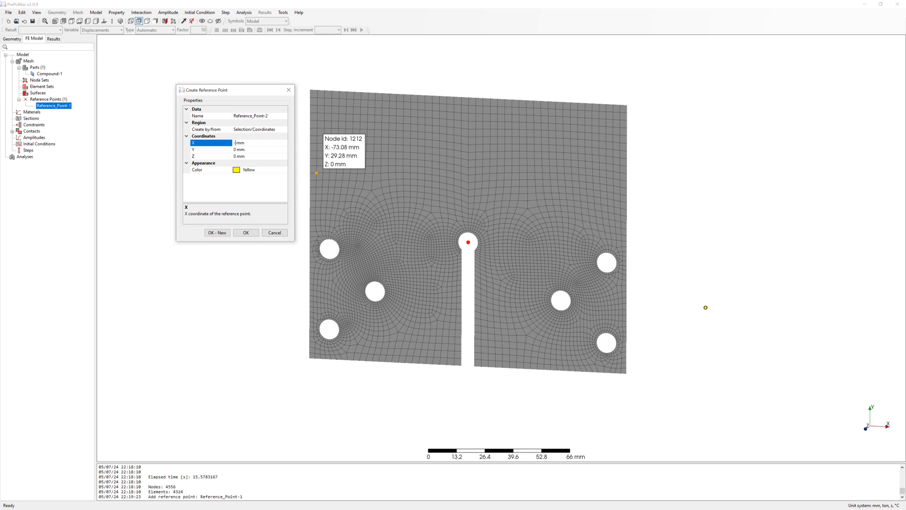
click(211, 149)
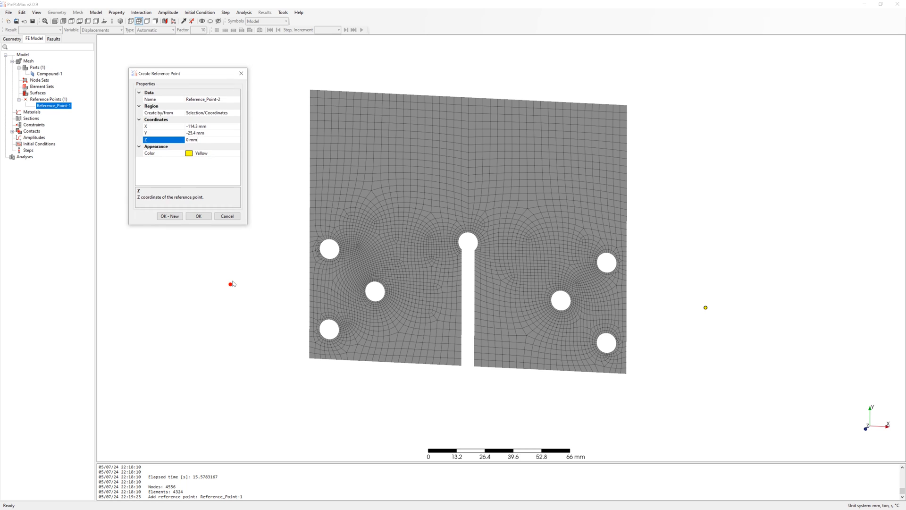
click(199, 215)
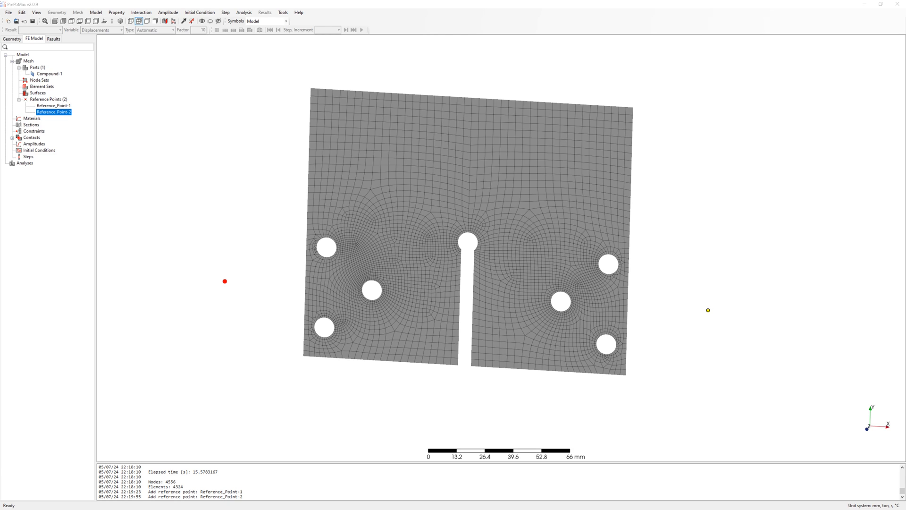
Step: Define RQC-100 (E 203000 MPa, Poisson 0.3) and assign Shell_Section-1 to the whole specimen
double_click(31, 119)
text(RQC)
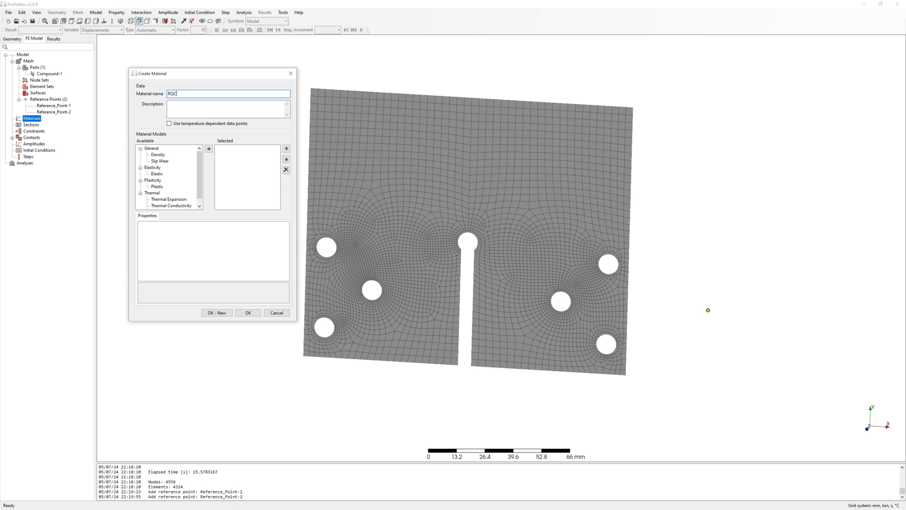
text(-100)
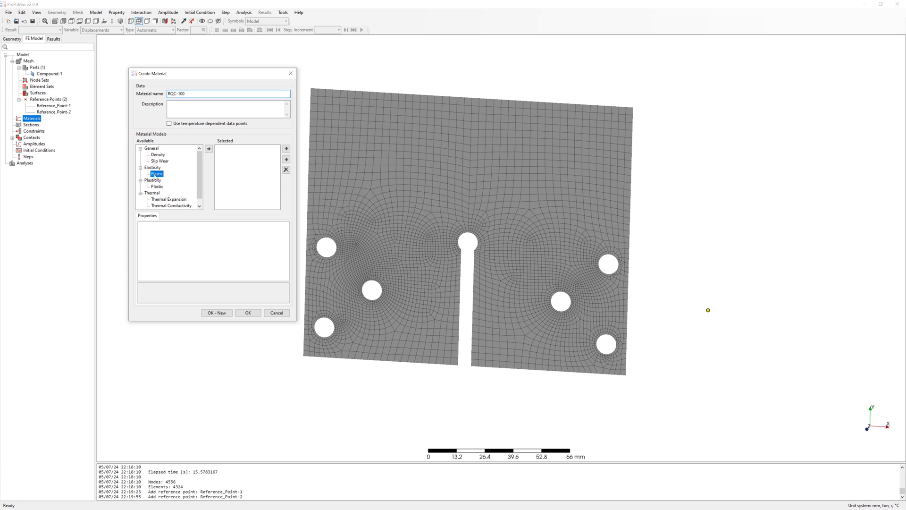
click(209, 147)
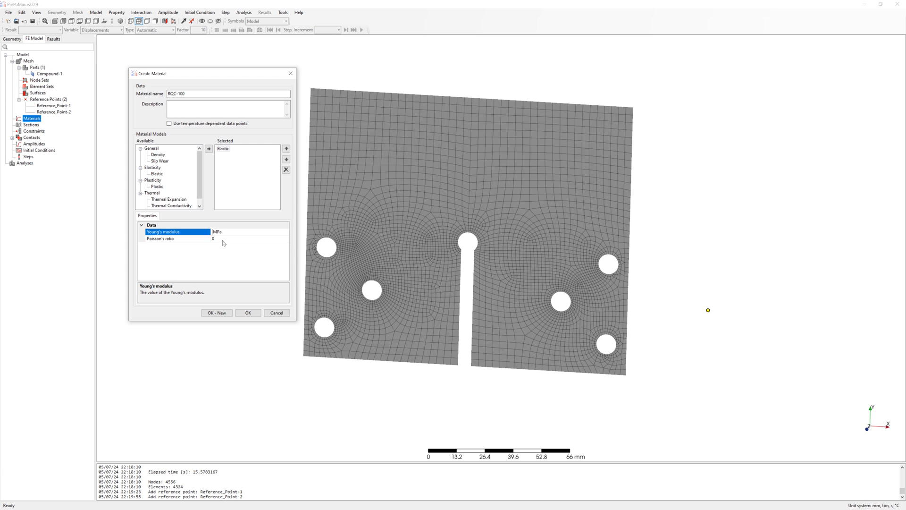
text(203000)
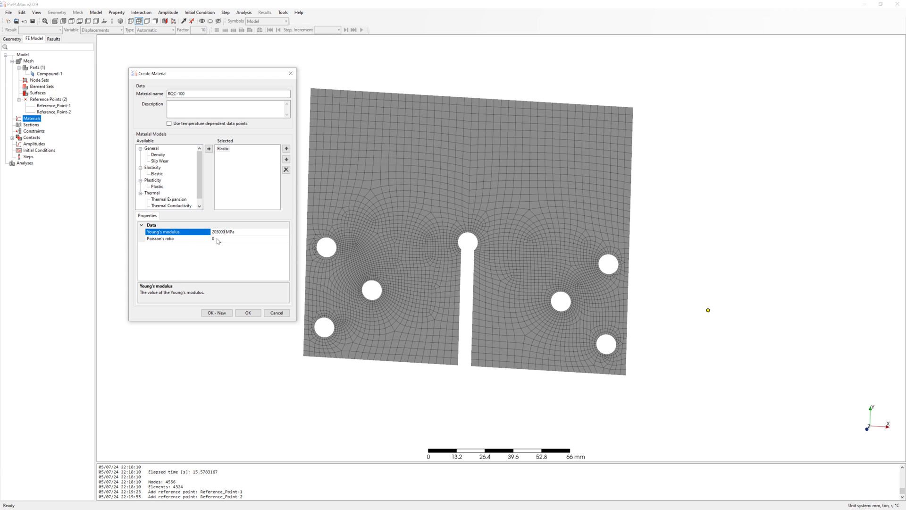
click(160, 238)
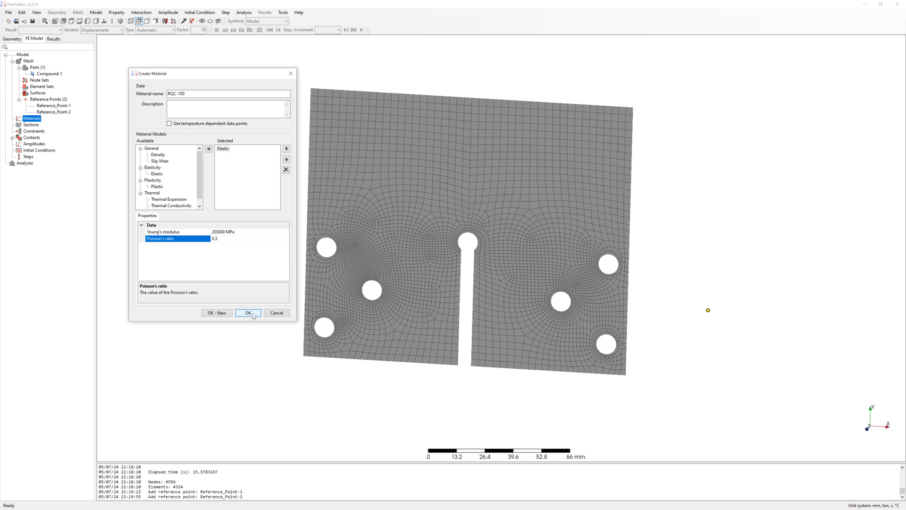
click(248, 313)
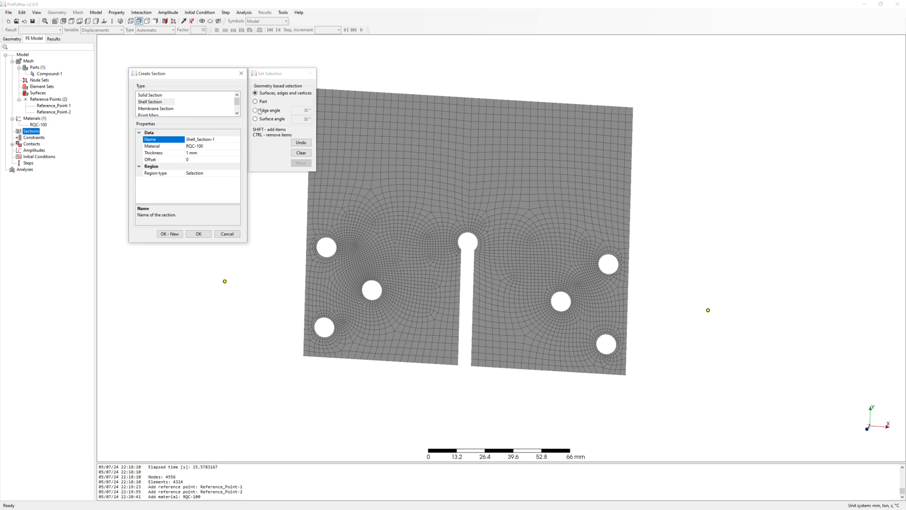
click(256, 101)
text(9.5)
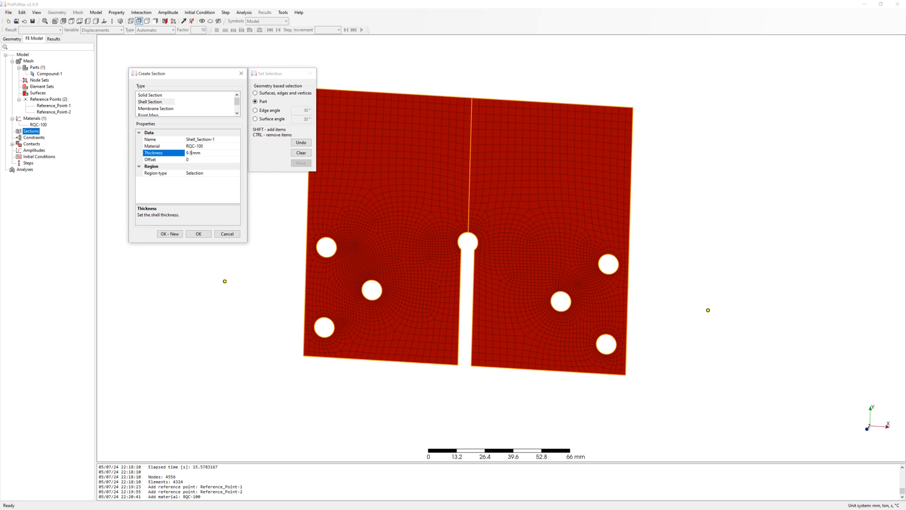
click(198, 234)
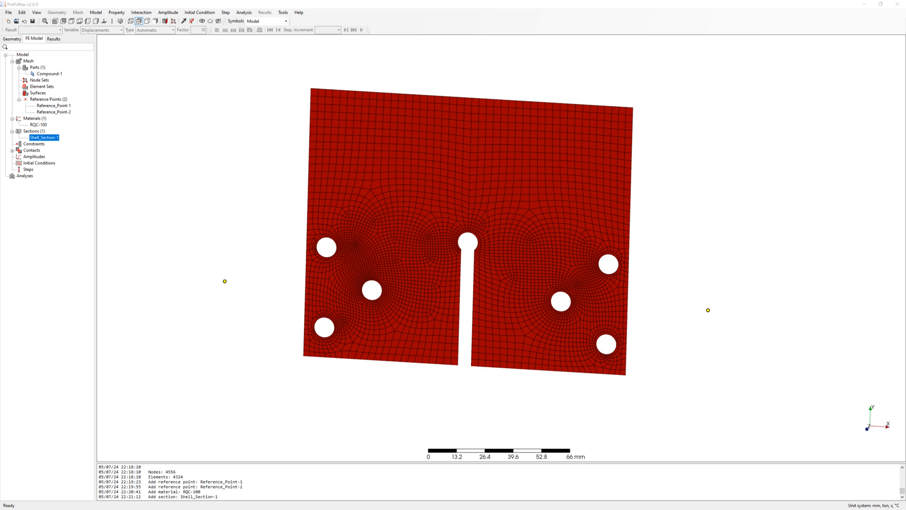
Step: Tie right bolt holes to Reference_Point-1 and left holes to Reference_Point-2 with rigid bodies
click(34, 144)
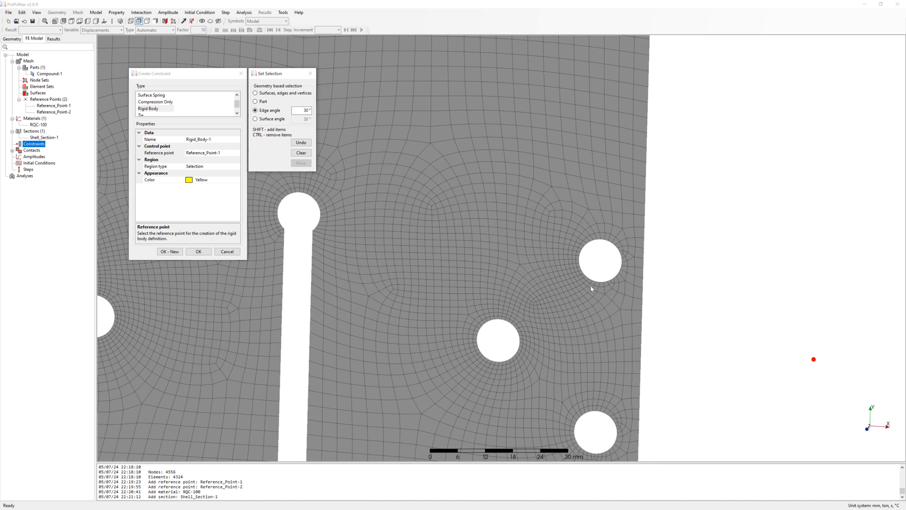
click(496, 340)
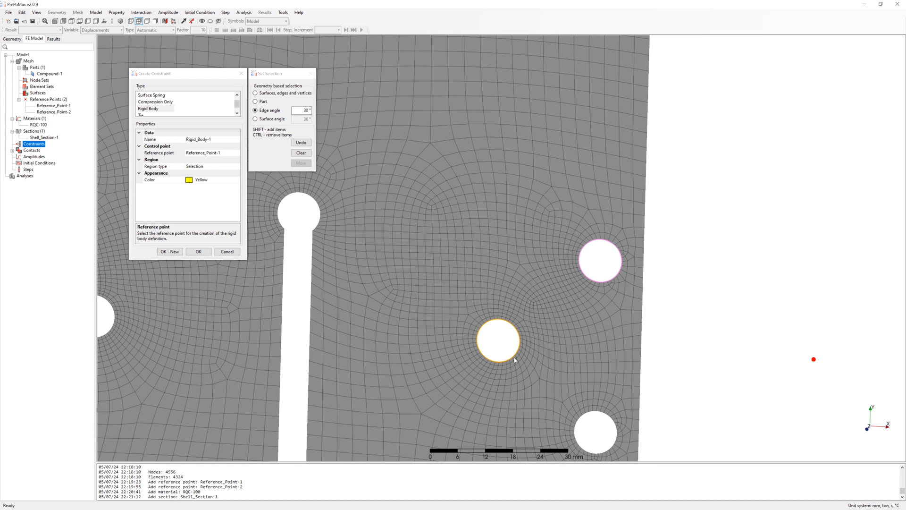
click(496, 340)
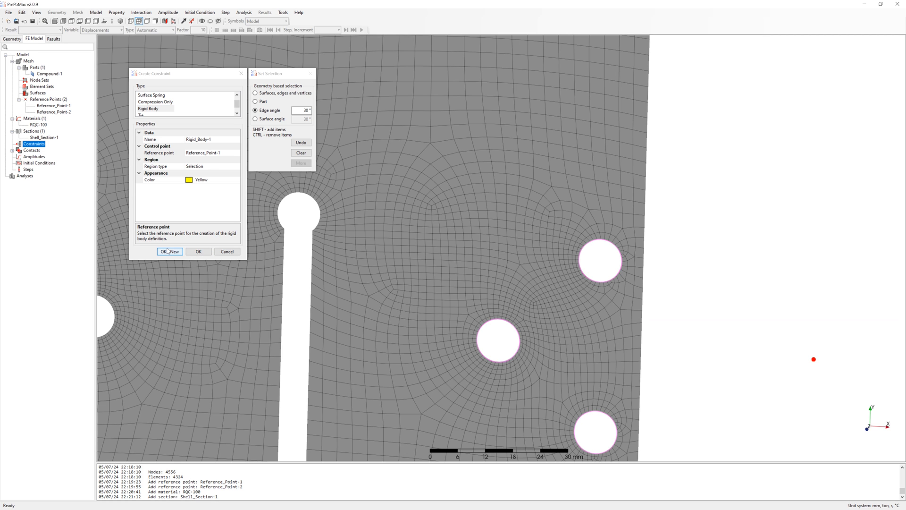
click(169, 251)
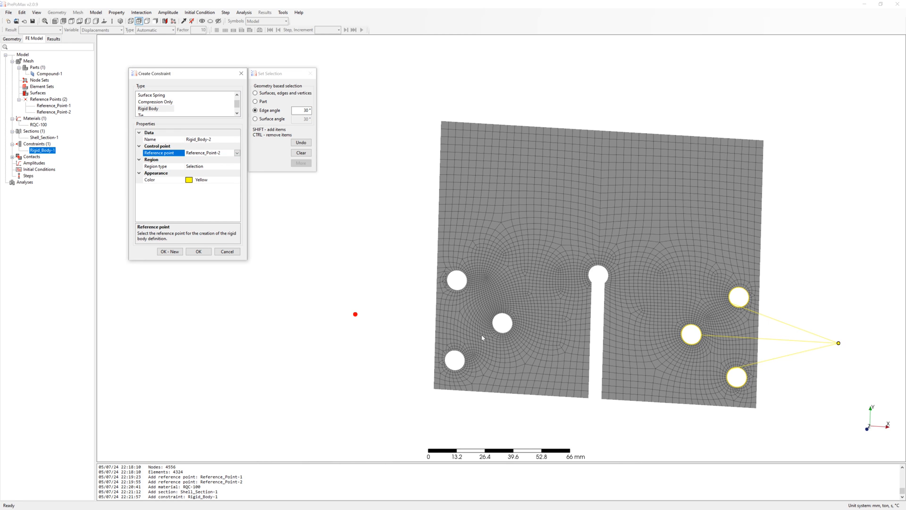
scroll(up, 3)
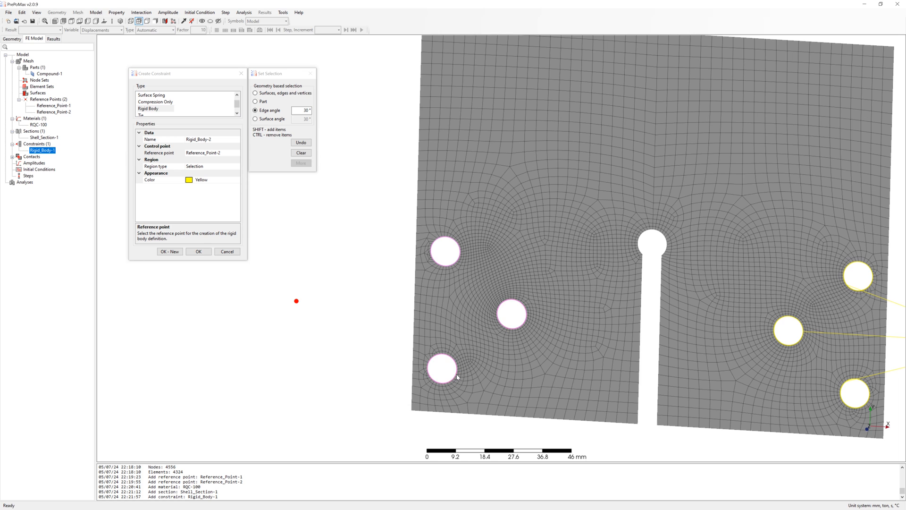
click(198, 251)
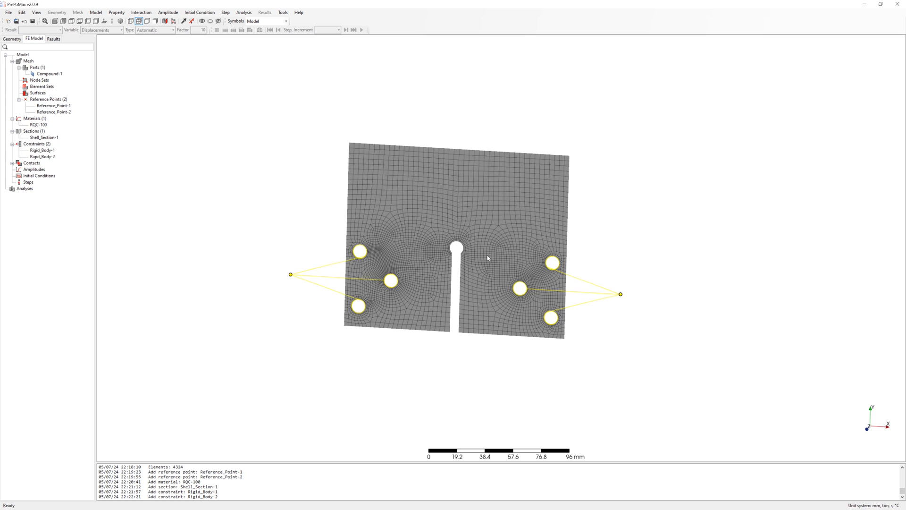
click(39, 80)
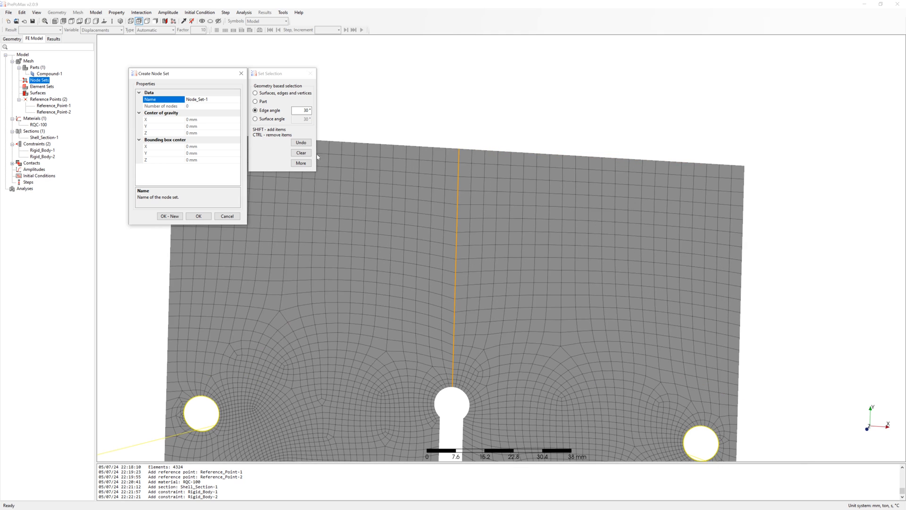
Step: Pick three top-edge nodes above the keyhole by node selection as Node_Set-1
click(301, 162)
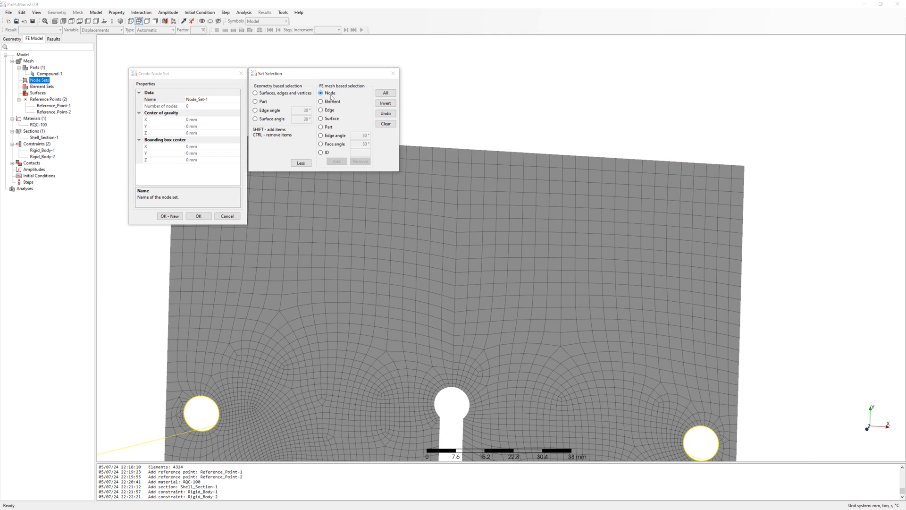
click(471, 152)
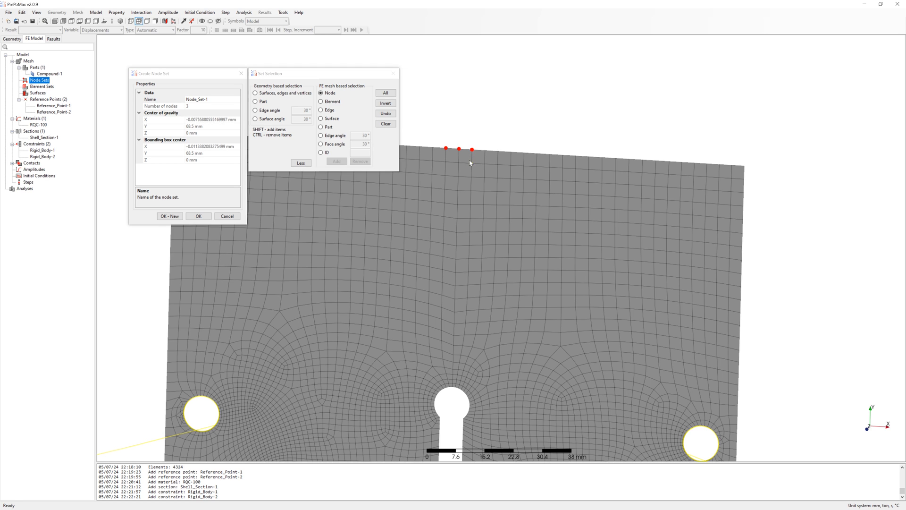
click(199, 216)
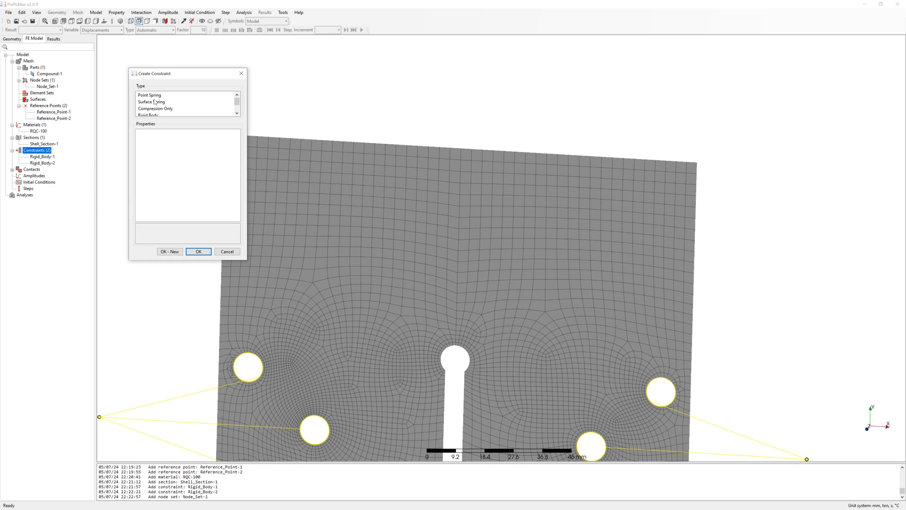
Step: Create Point_Spring-1 on Node_Set-1 with K1–K3 stiffness, then reopen it for editing
click(149, 95)
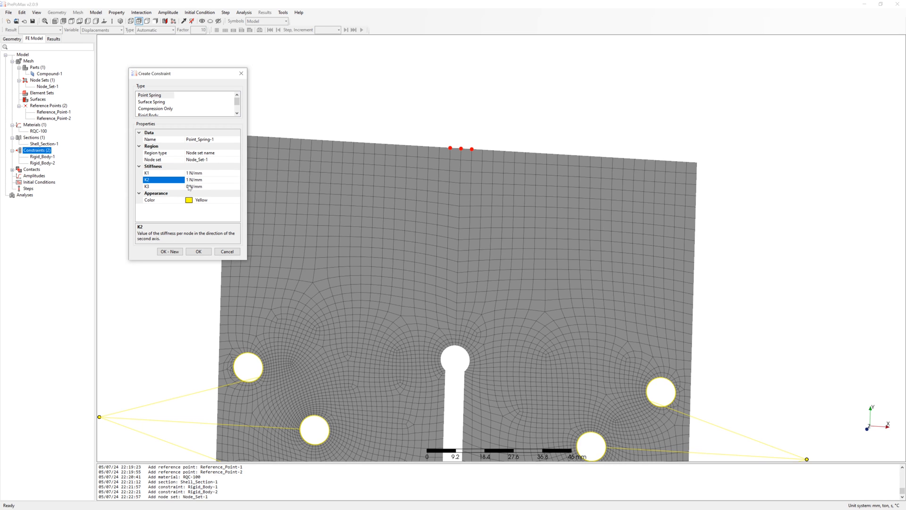
click(162, 186)
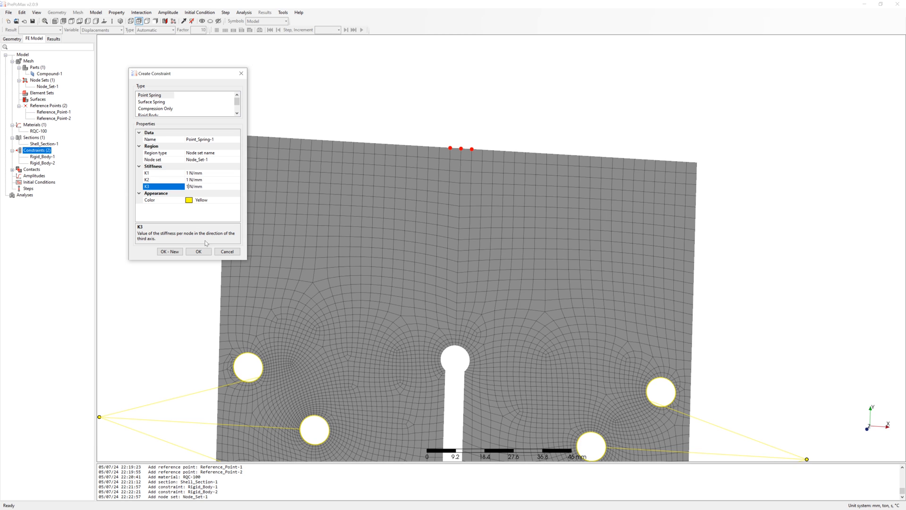
click(198, 250)
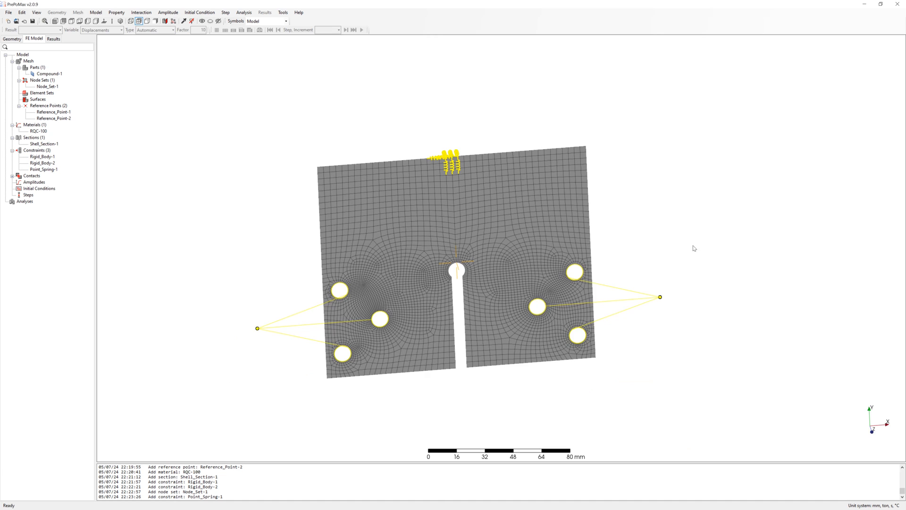
click(41, 169)
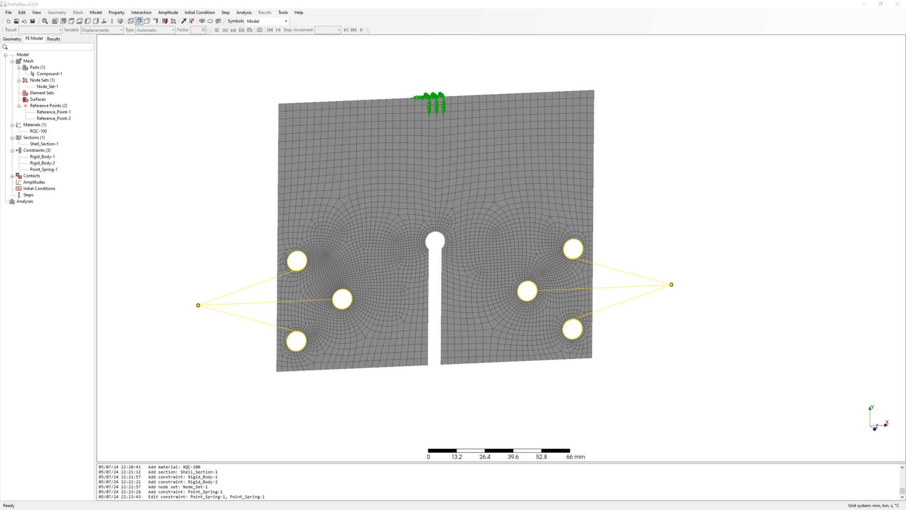
click(28, 195)
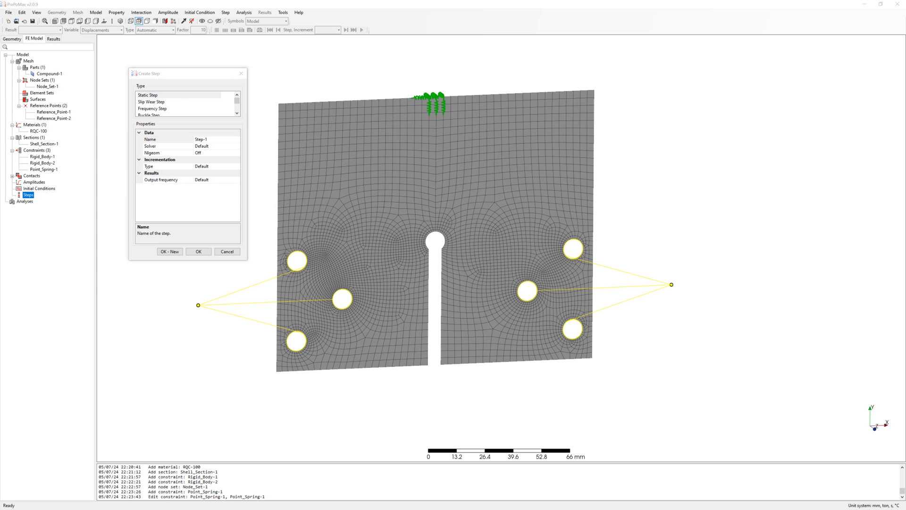
Step: Create static Step-1 with Nlgeom on and automatic incrementation
click(236, 153)
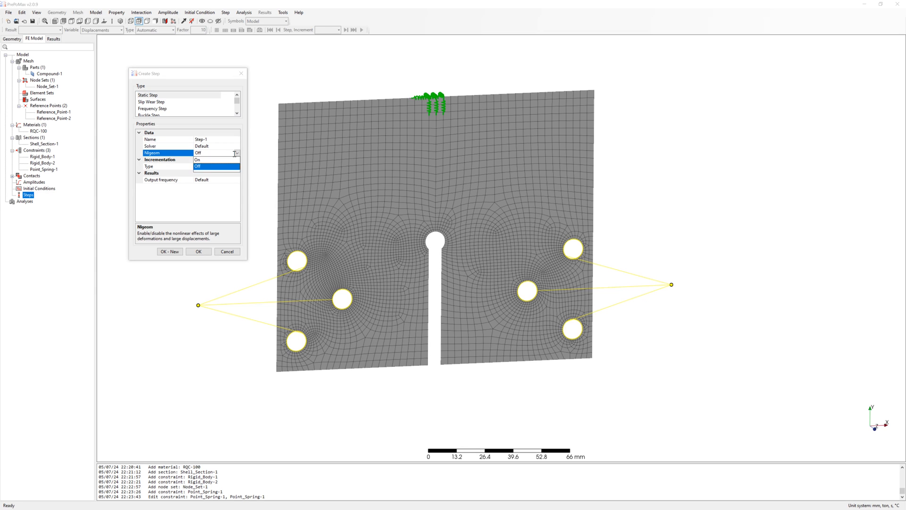
click(234, 167)
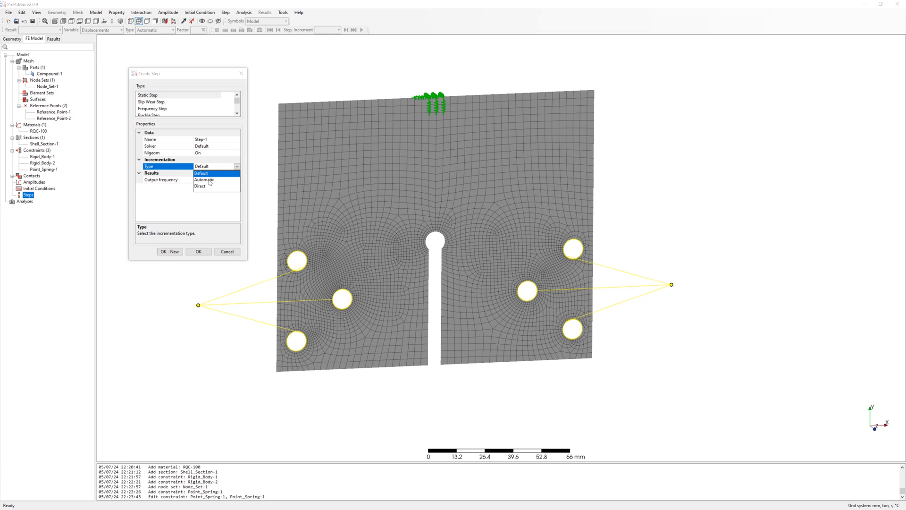
click(204, 180)
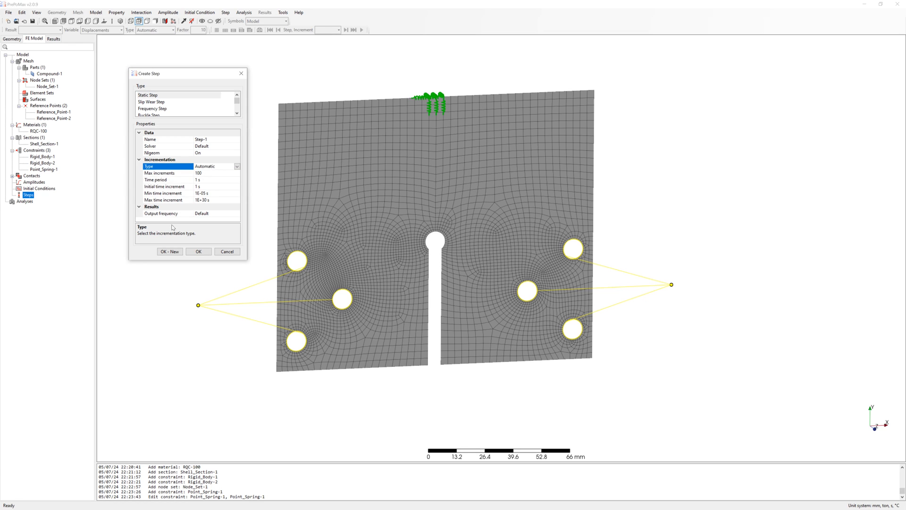
click(198, 250)
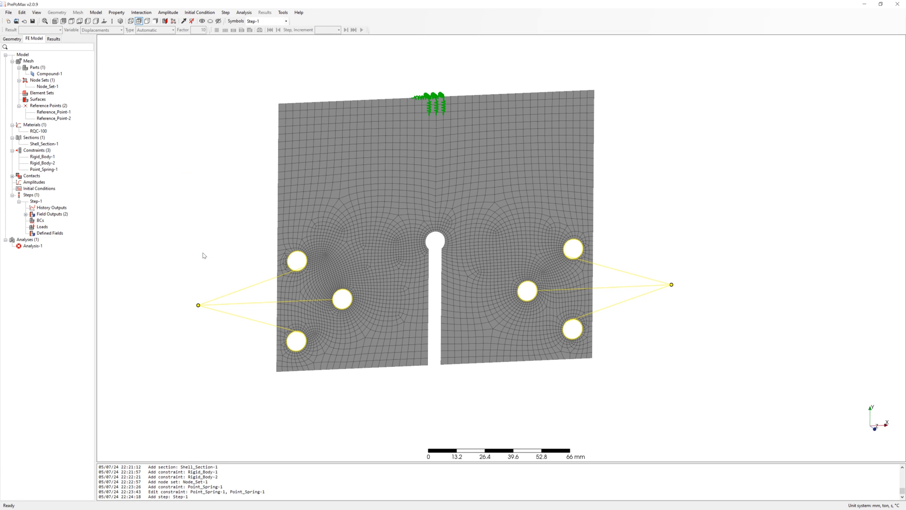
mouse_move(137, 214)
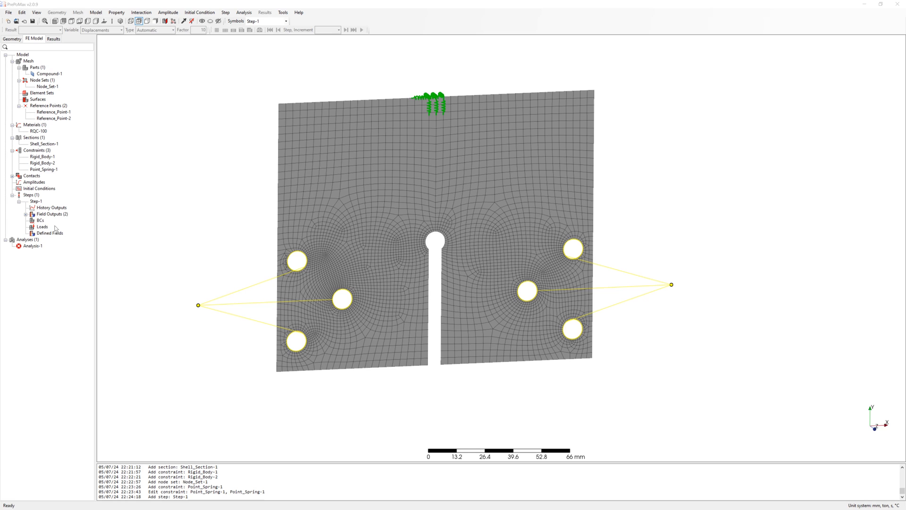
double_click(41, 227)
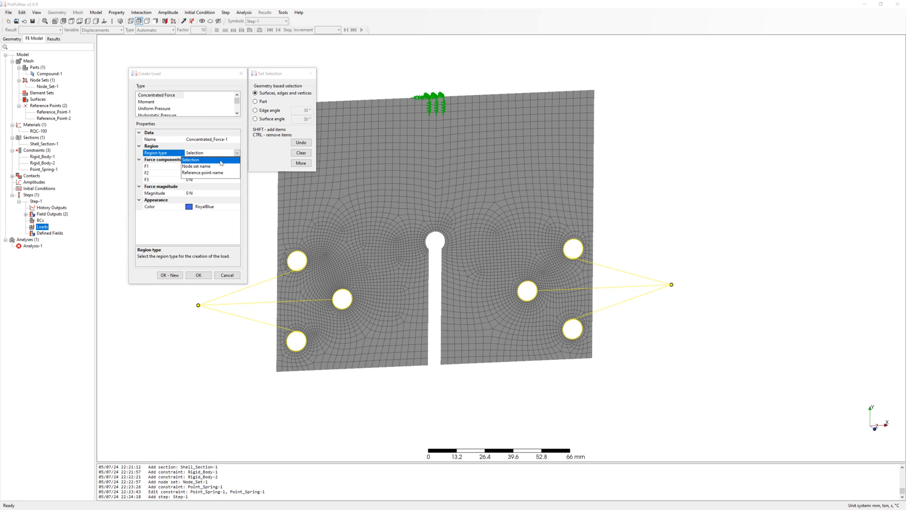
Step: Apply concentrated force F1 1000 N on Reference_Point-1 and -1000 N on Reference_Point-2
click(203, 172)
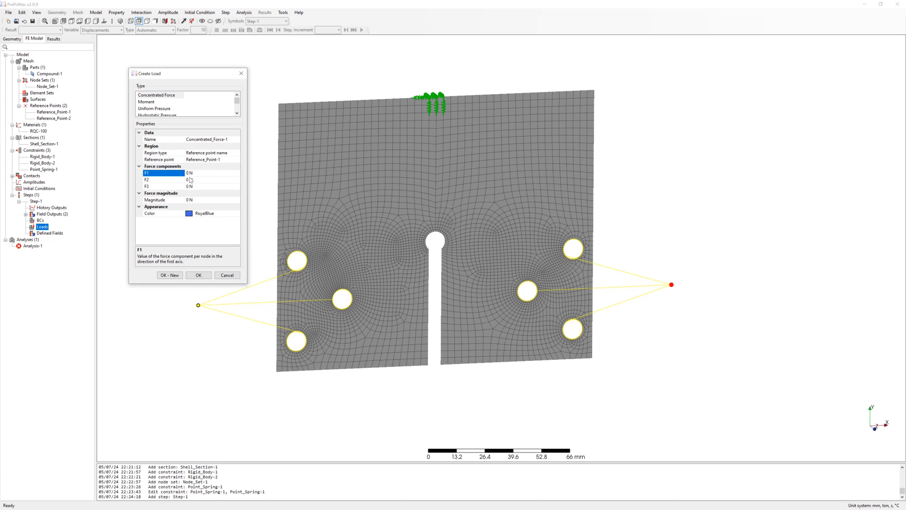
click(162, 180)
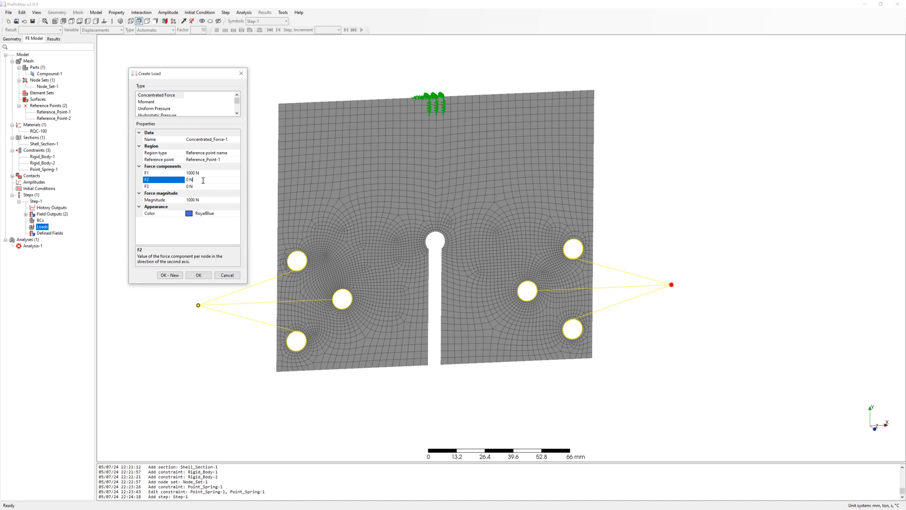
click(169, 275)
text(-)
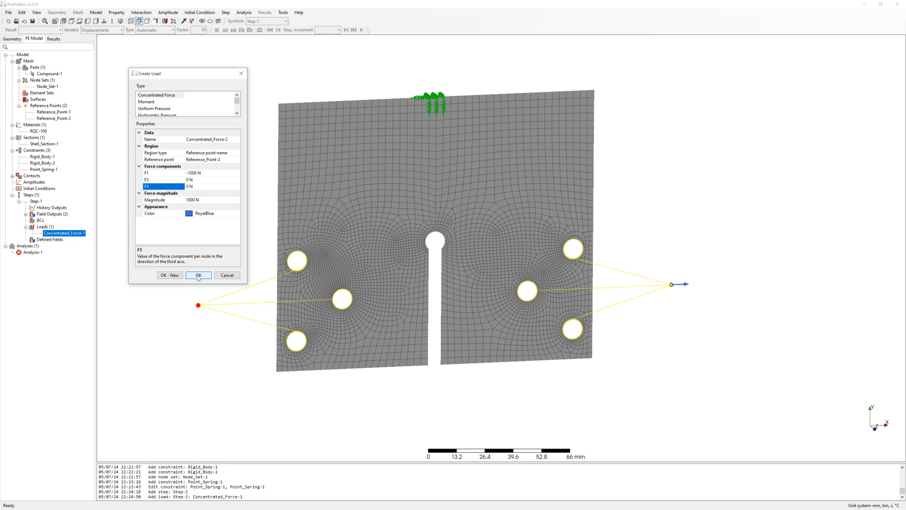
click(199, 275)
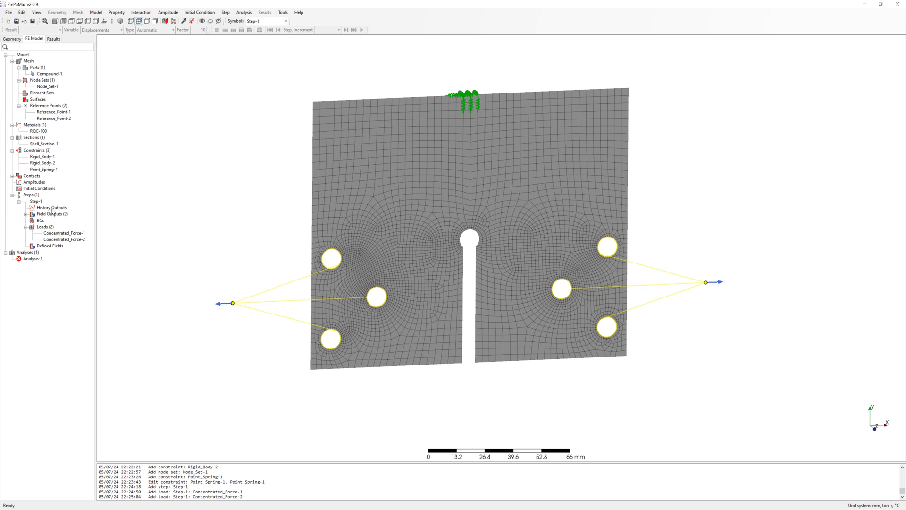
Step: Add history output NH_Output-1 recording RF and U on Node_Set-1 to Step-1
click(52, 208)
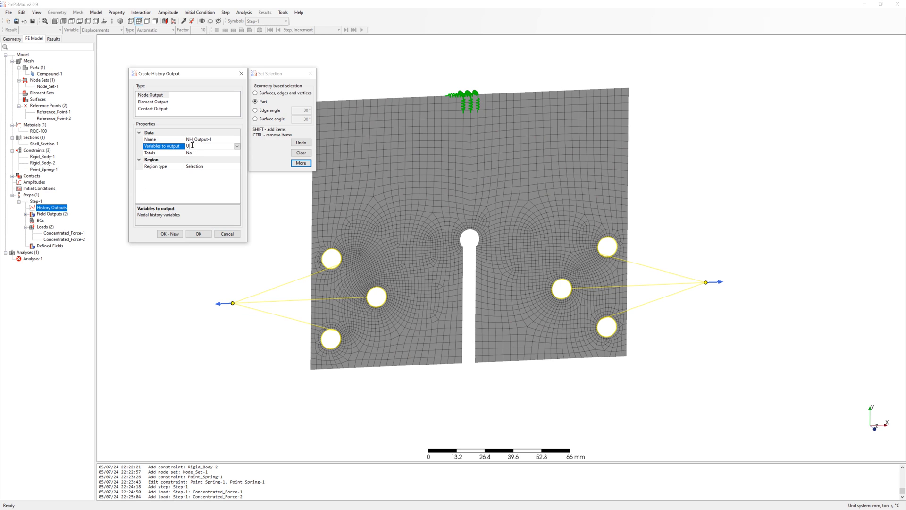
click(236, 146)
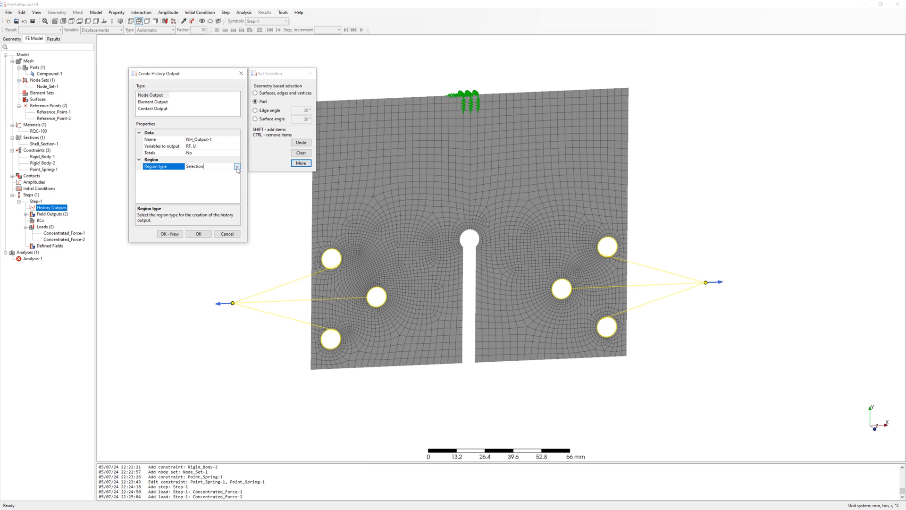
click(237, 166)
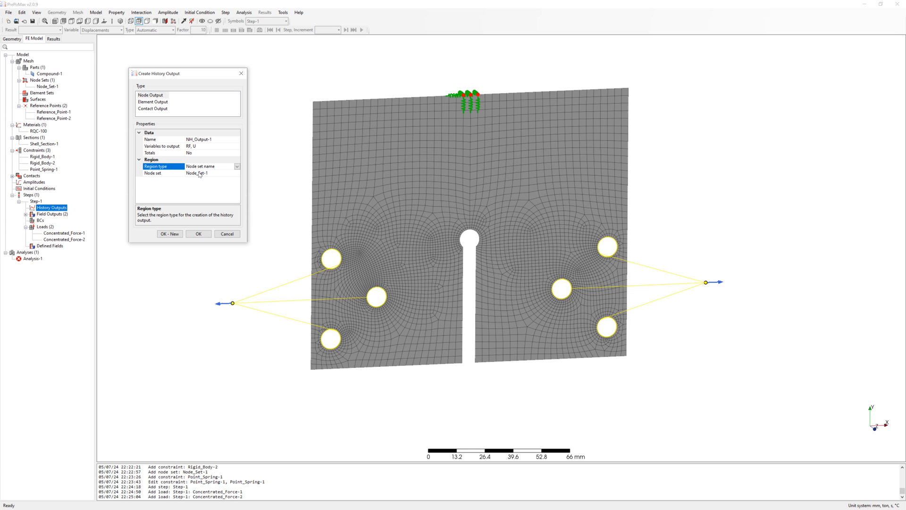
click(199, 234)
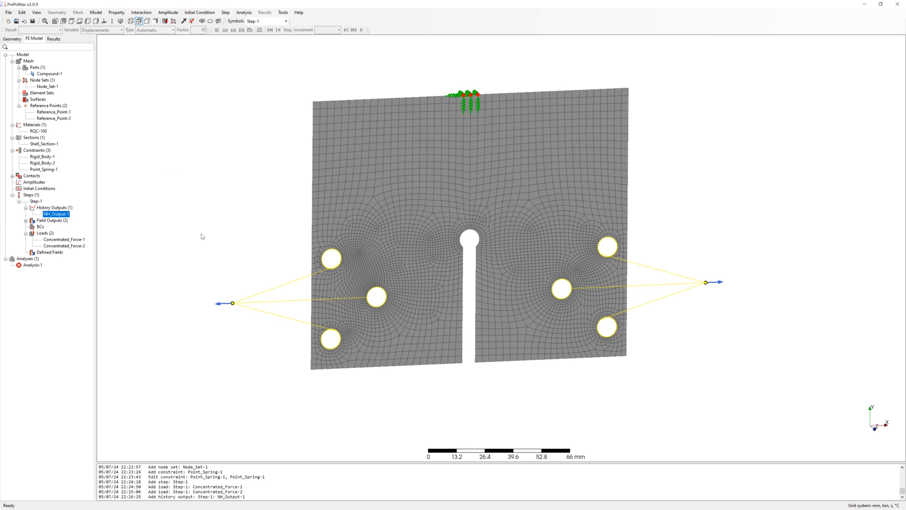
click(33, 264)
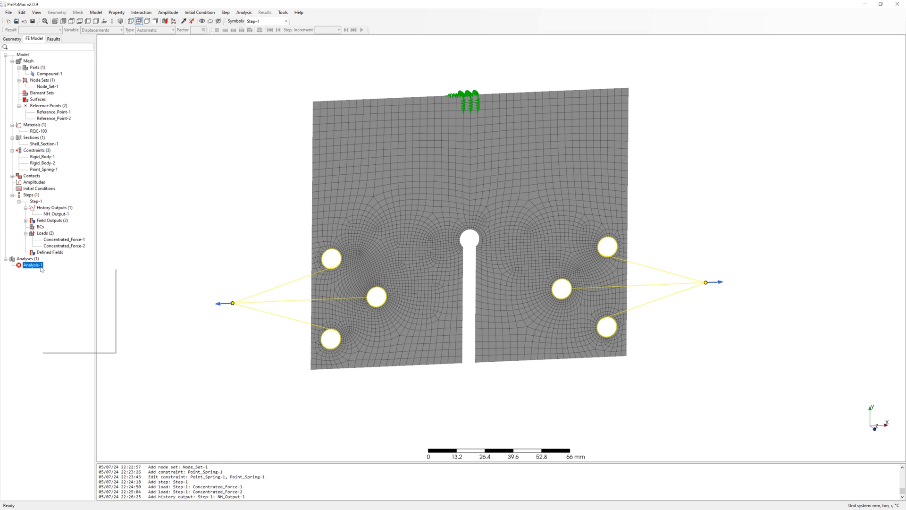
Step: Rename Analysis-1 to CR15_01, run it, and open its von Mises stress results
double_click(33, 265)
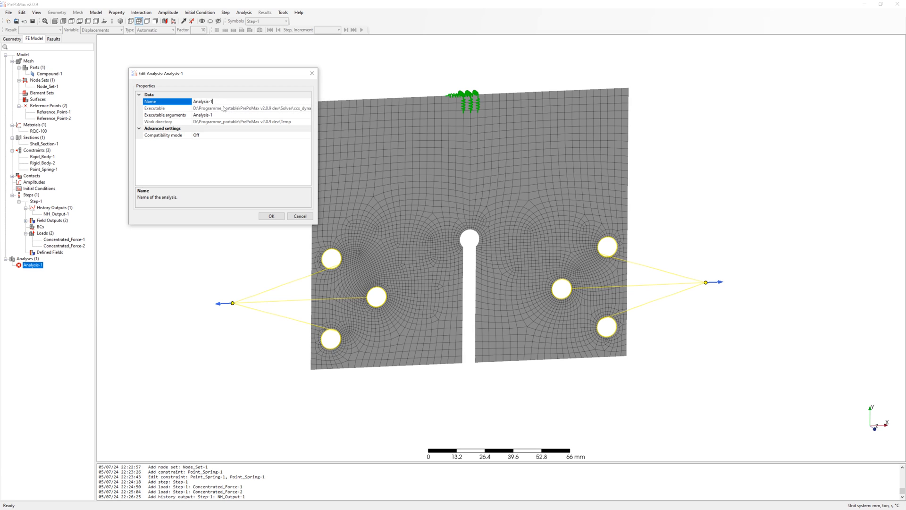
text(CR15_01)
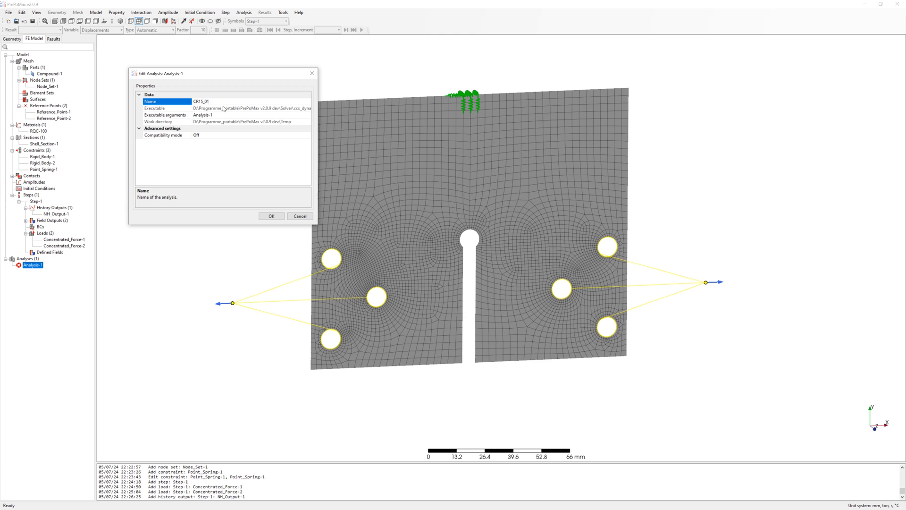
mouse_move(271, 215)
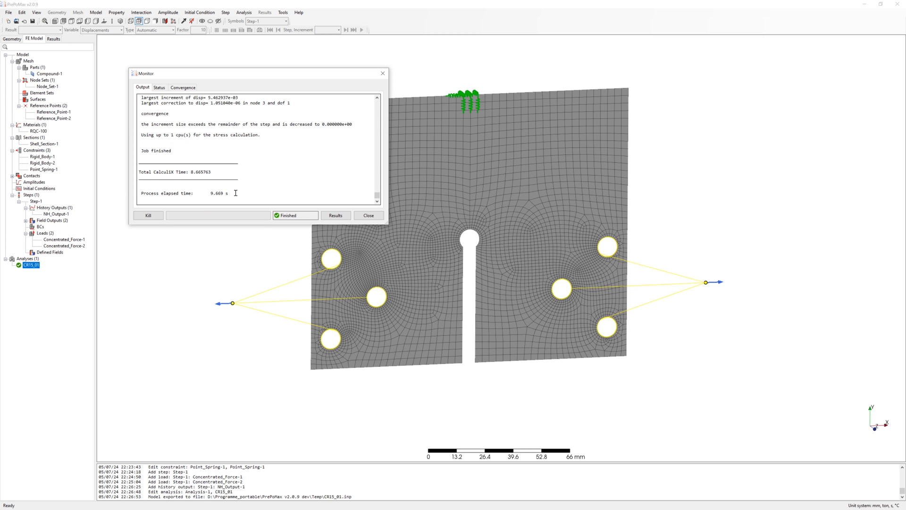
click(336, 215)
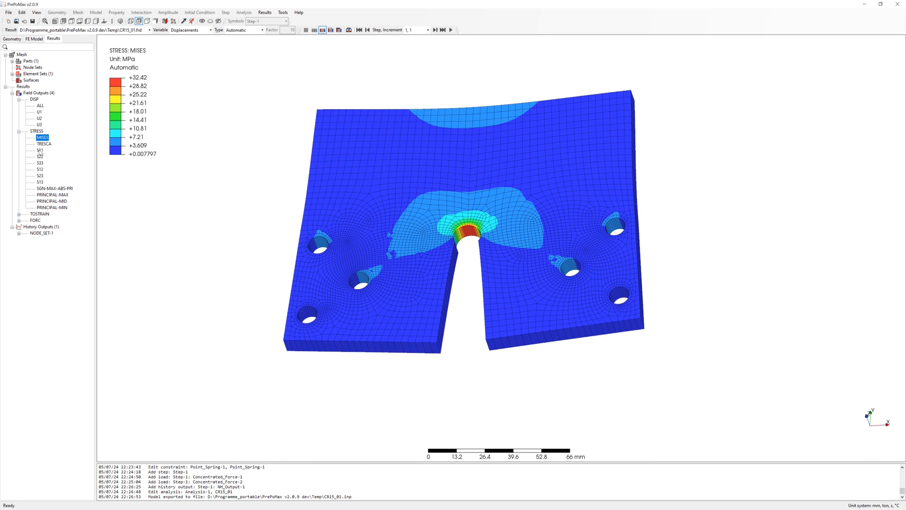
Step: Review S11 and maximum principal stress contours, then the RF2 and RF3 reaction forces
click(40, 150)
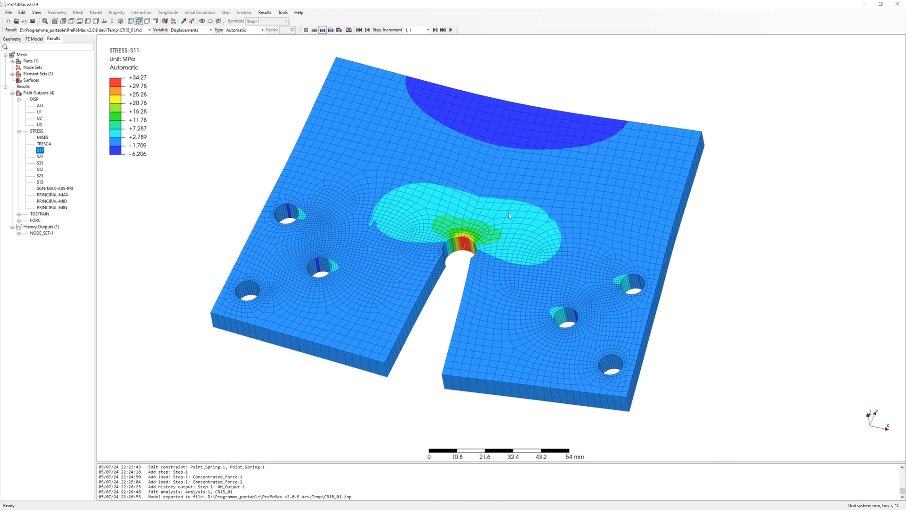
click(52, 201)
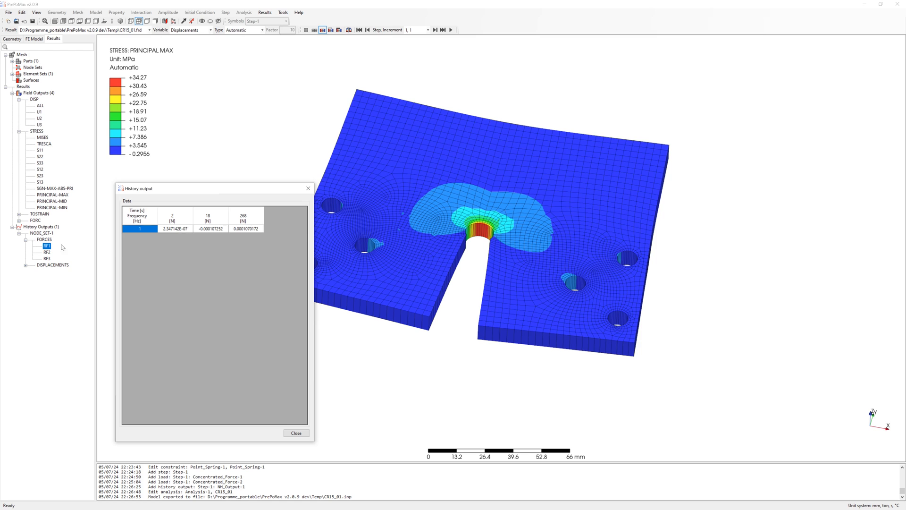
click(47, 252)
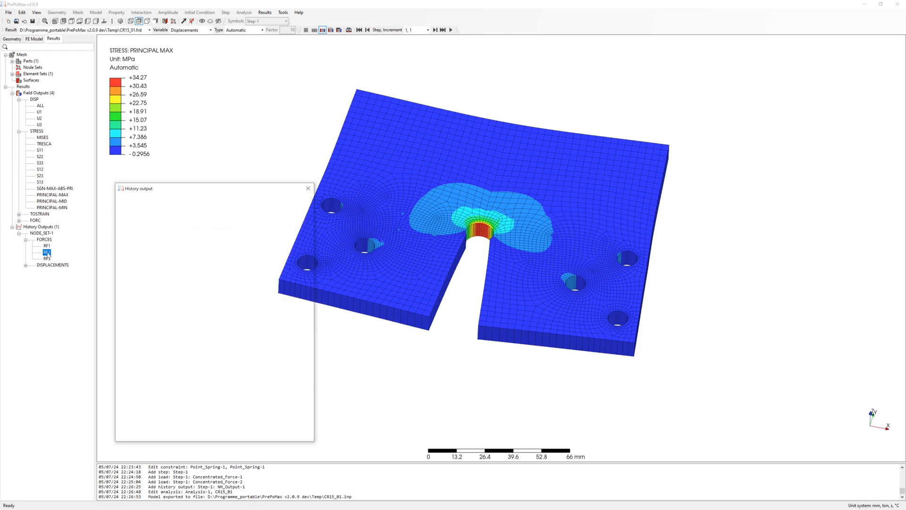
click(308, 188)
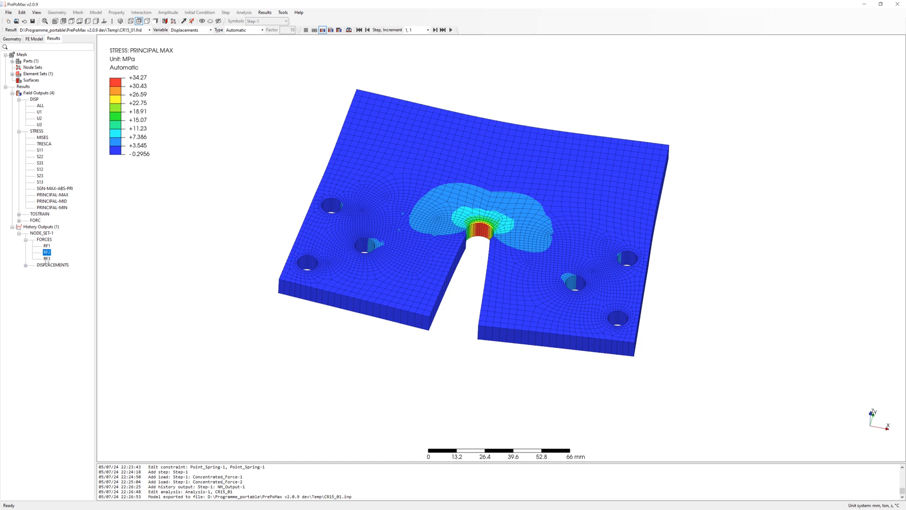
double_click(47, 258)
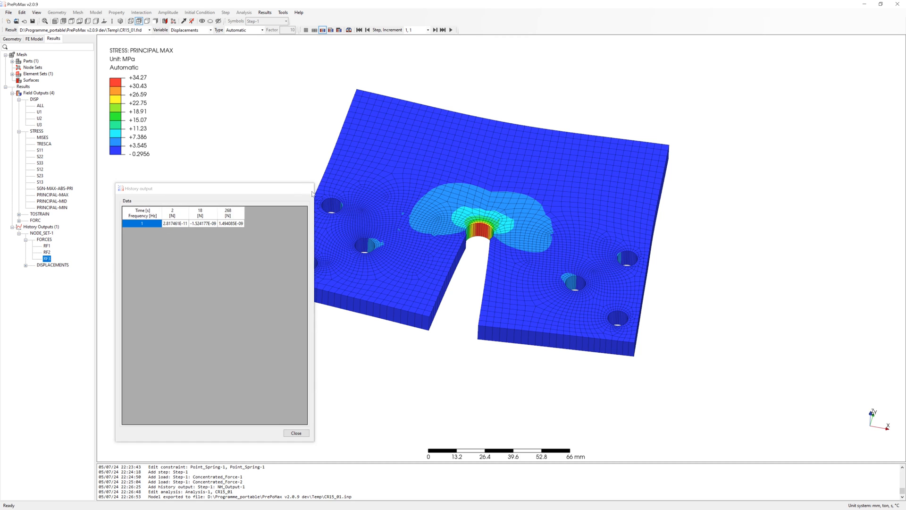
right_click(353, 221)
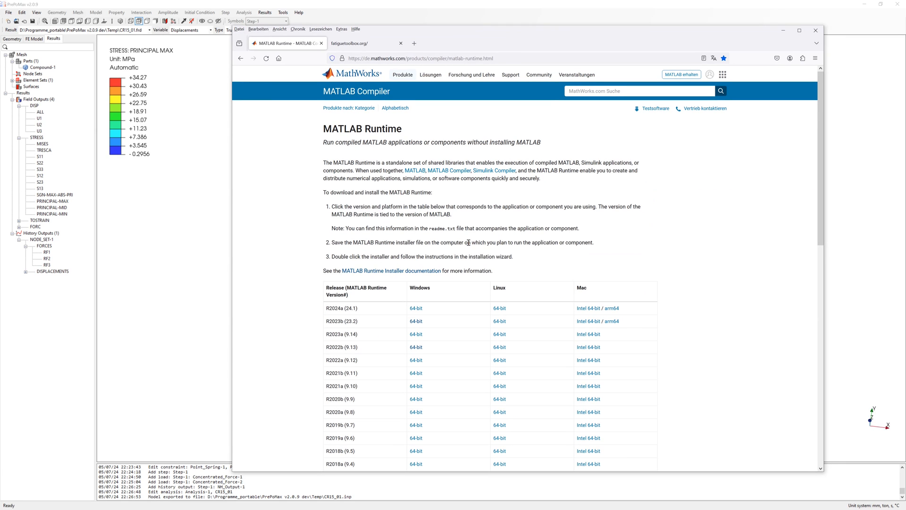
mouse_move(433, 302)
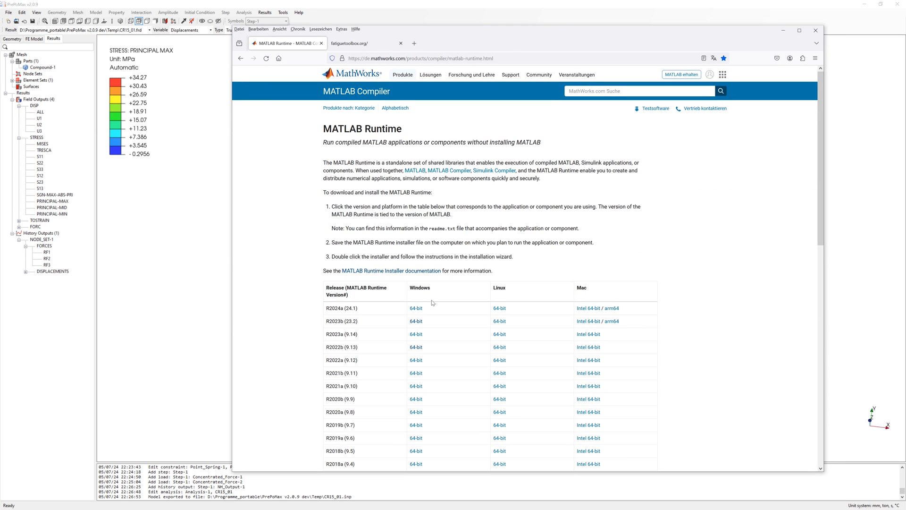
mouse_move(326, 347)
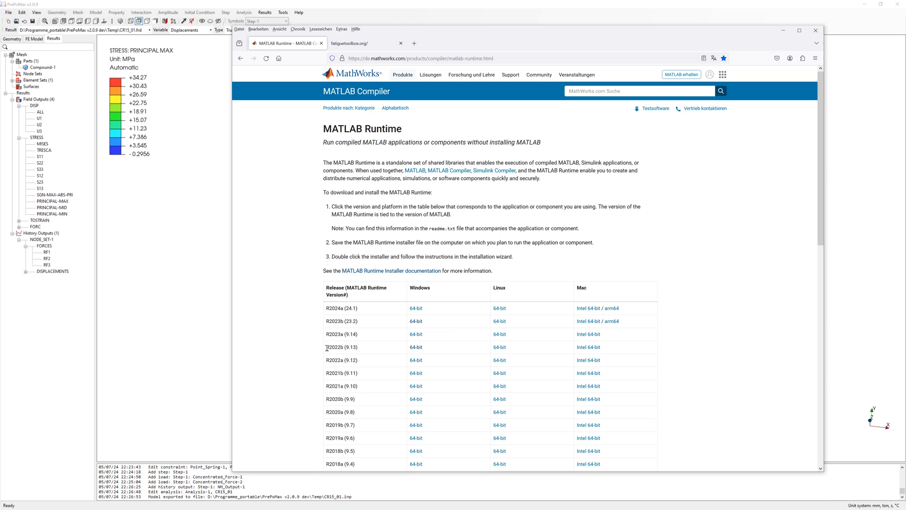
Step: Highlight the R2022b (9.13) release row in the MATLAB Runtime download table
double_click(341, 347)
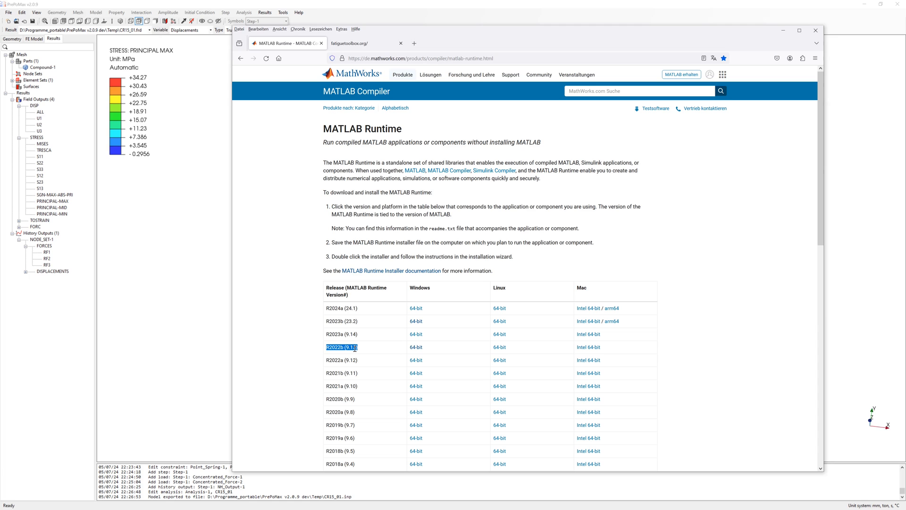
mouse_move(370, 349)
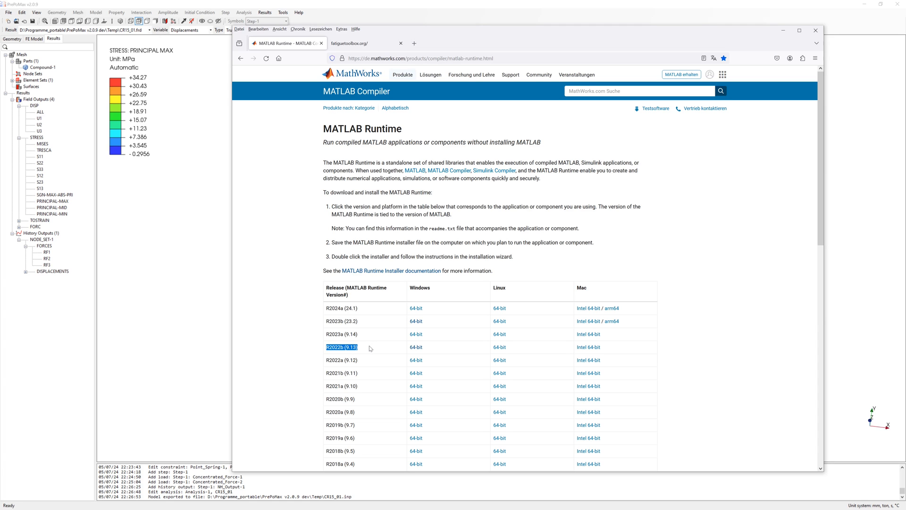
Step: Follow the sourceforge.net/projects/fatlab link from FatigueToolbox.org to the Fatlab SourceForge page
click(364, 43)
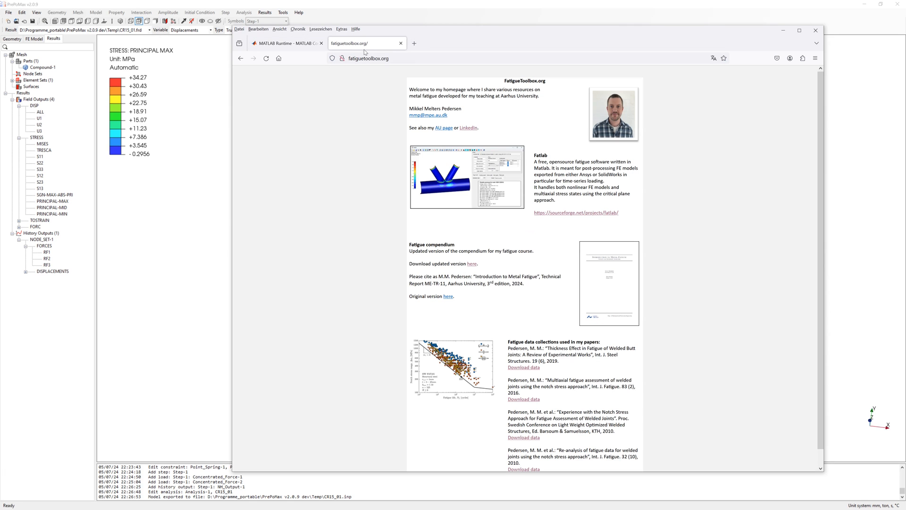
mouse_move(536, 196)
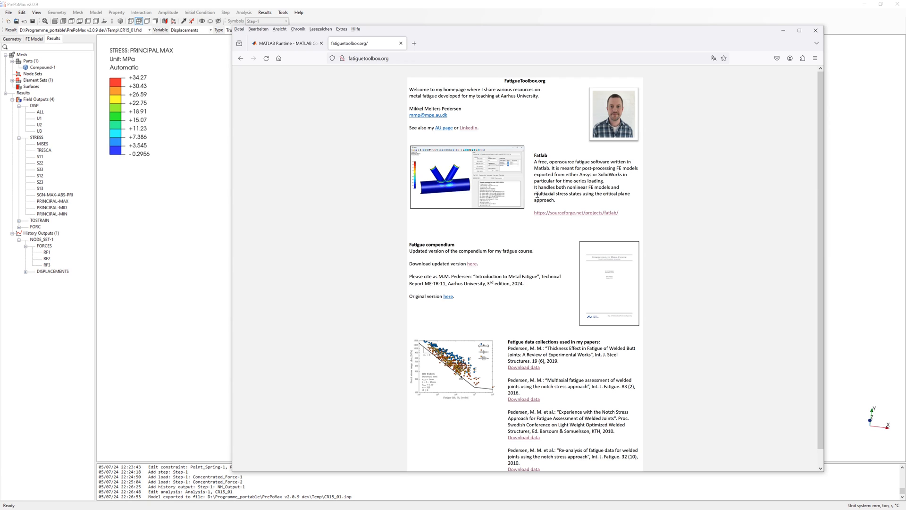
mouse_move(577, 229)
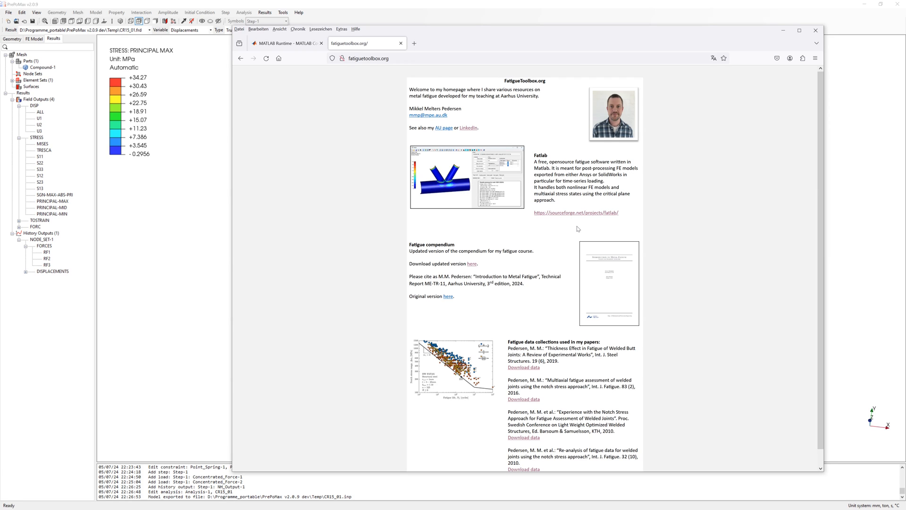
click(576, 212)
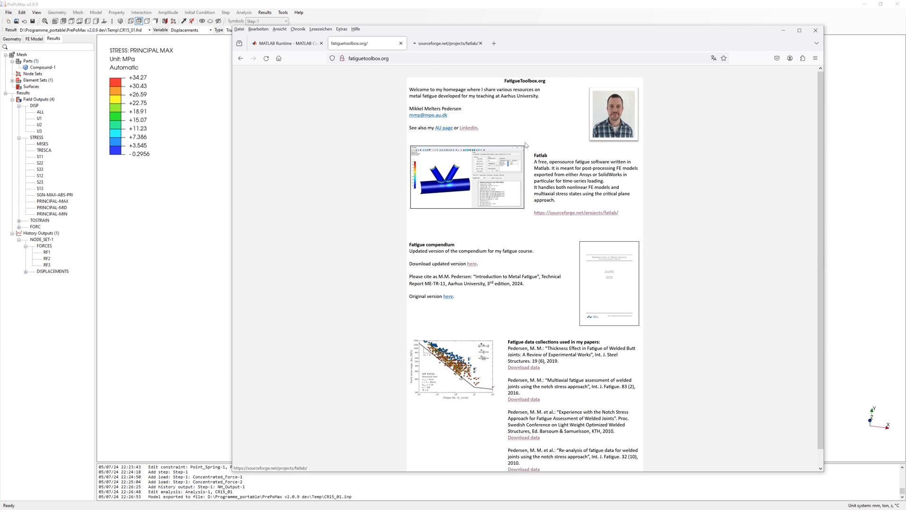
click(576, 212)
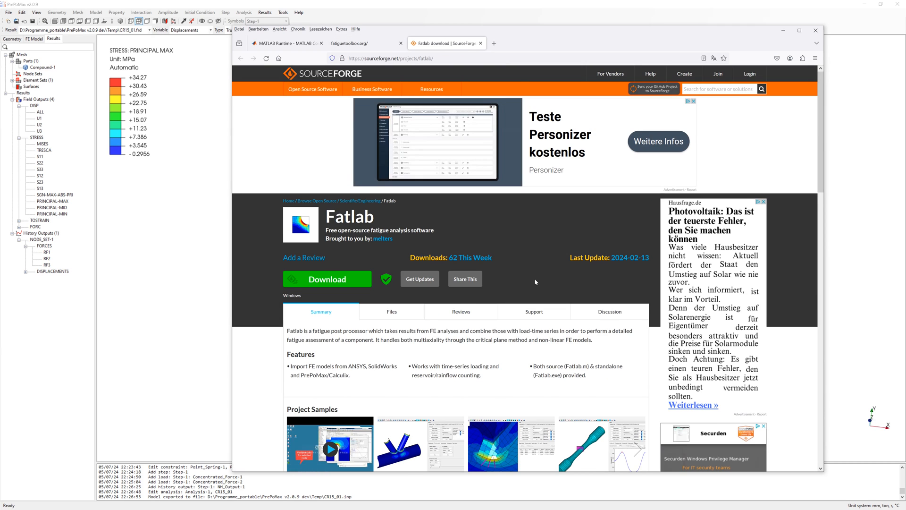
scroll(down, 3)
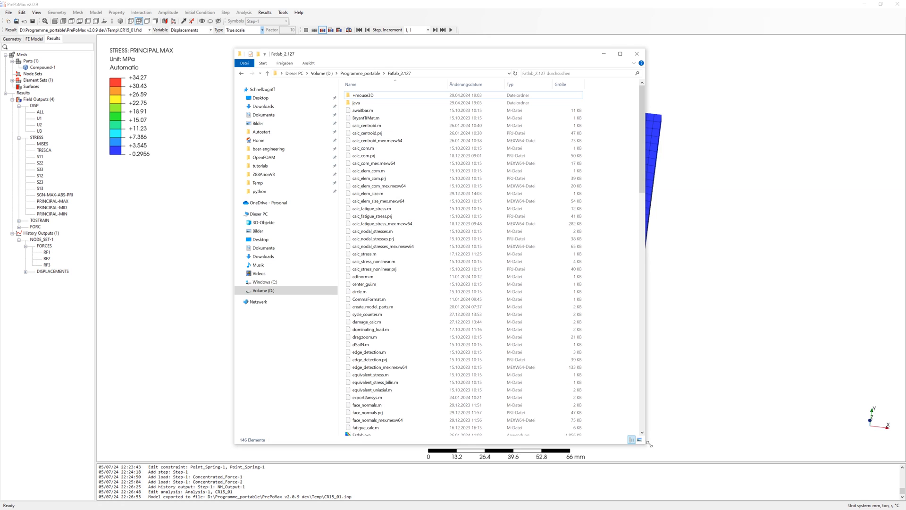
Step: Select Fatlab.exe in the D:\Programme_portable\Fatlab_2.127 folder
click(363, 324)
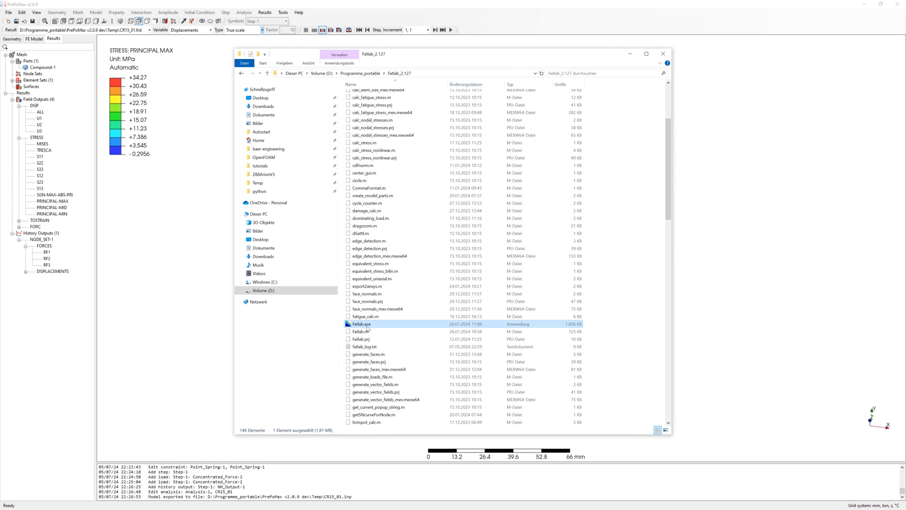
mouse_move(366, 326)
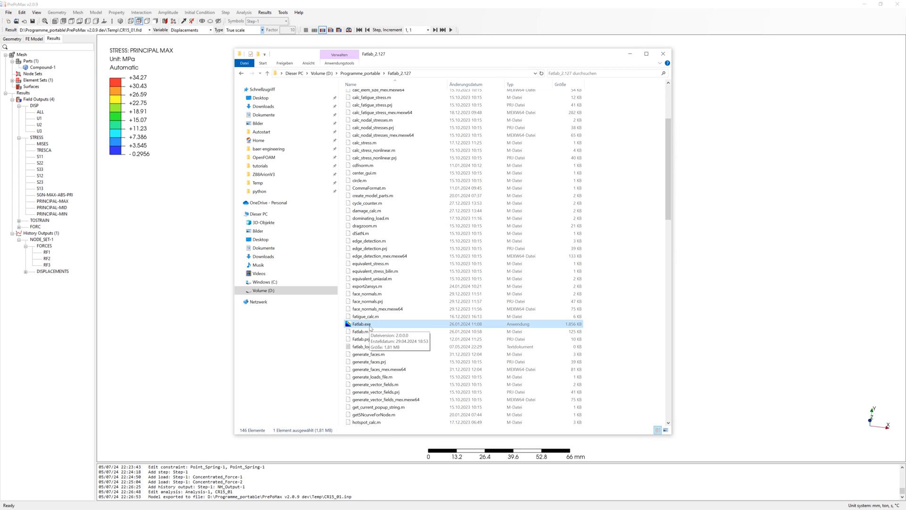
mouse_move(388, 324)
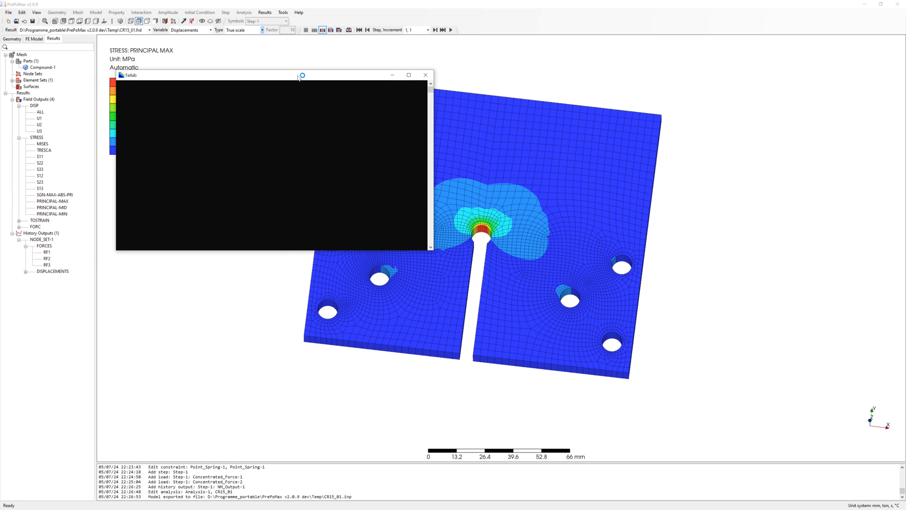
mouse_move(298, 78)
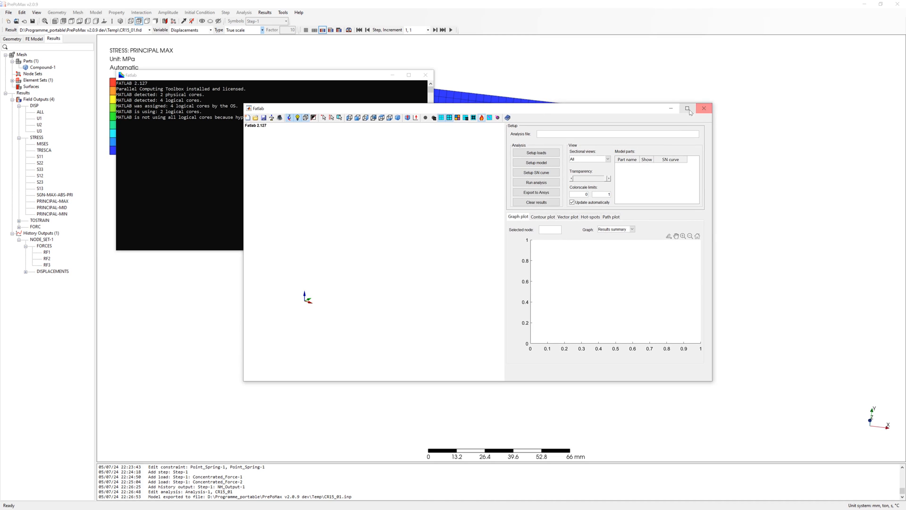
Step: Maximize the Fatlab main window and bring up the Setup loads dialog
click(685, 108)
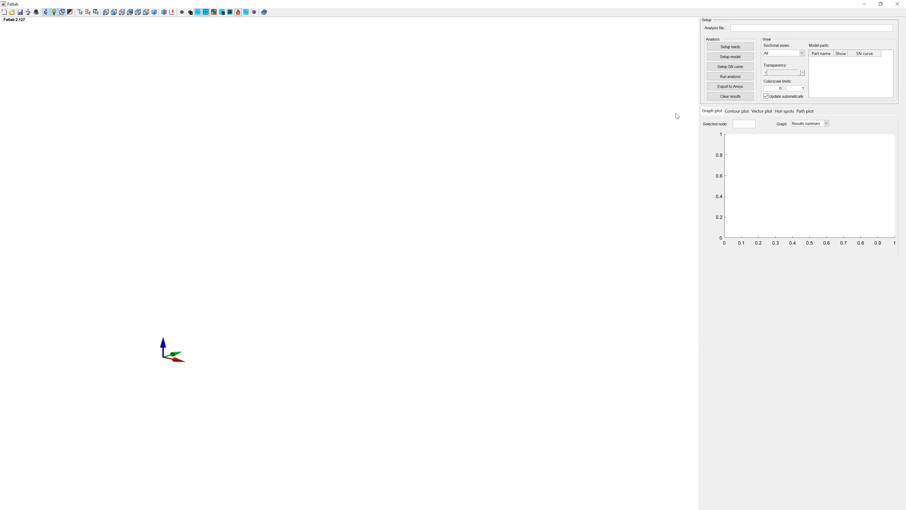
mouse_move(476, 152)
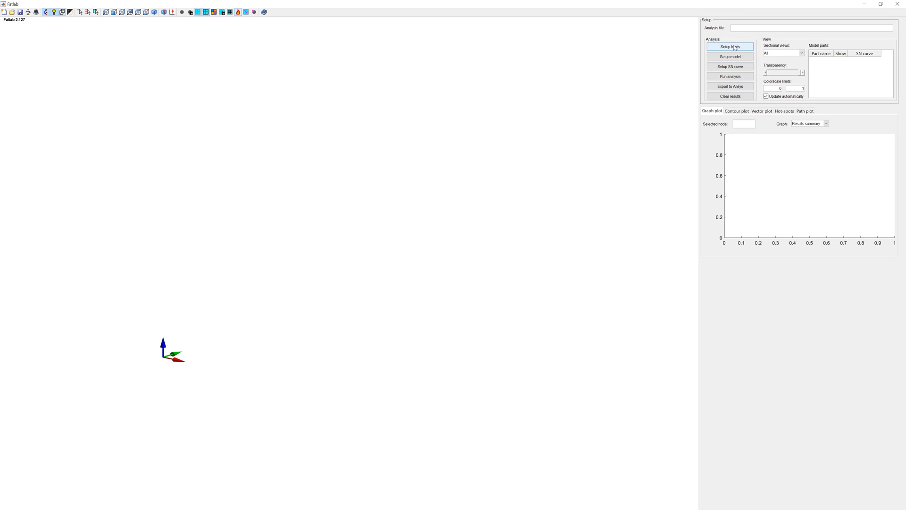
mouse_move(729, 76)
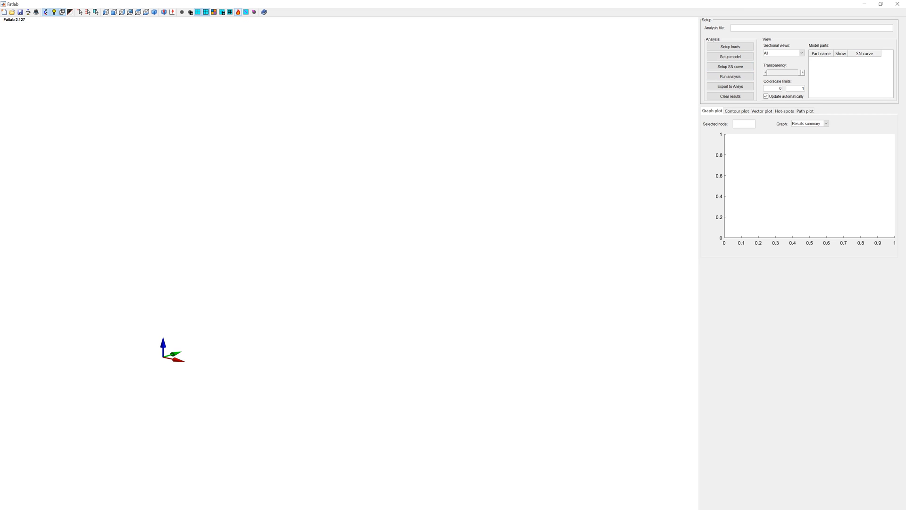
click(729, 47)
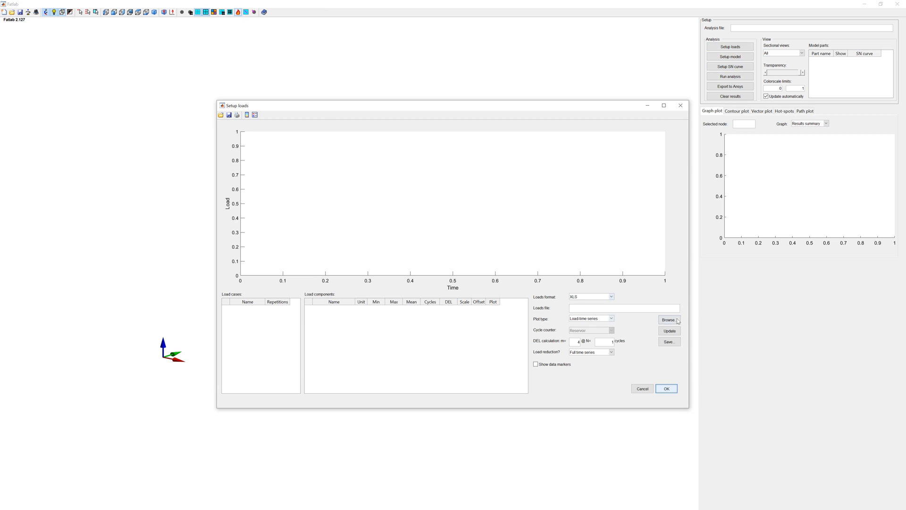
Step: Read LC1 from load-map_fx_15.6kN_n200000.xlsx and plot its ±15.6 kN Fx sine series
click(669, 320)
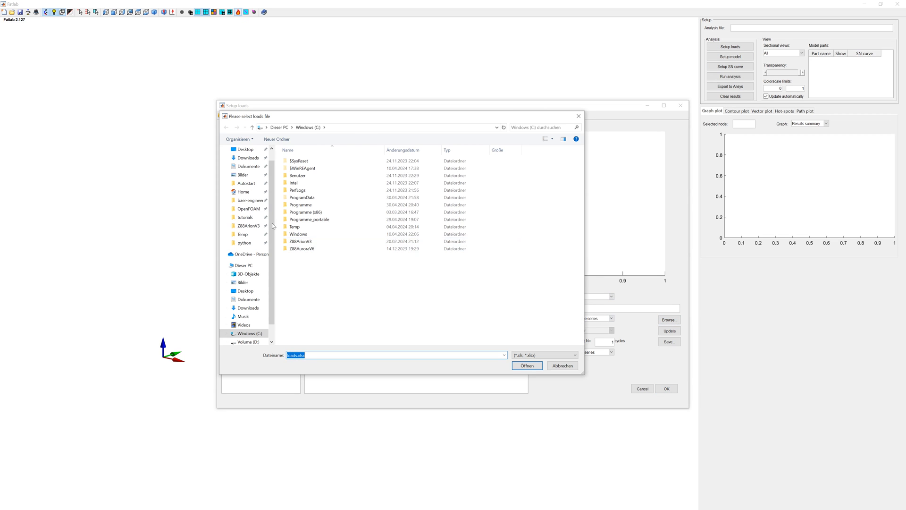
click(322, 168)
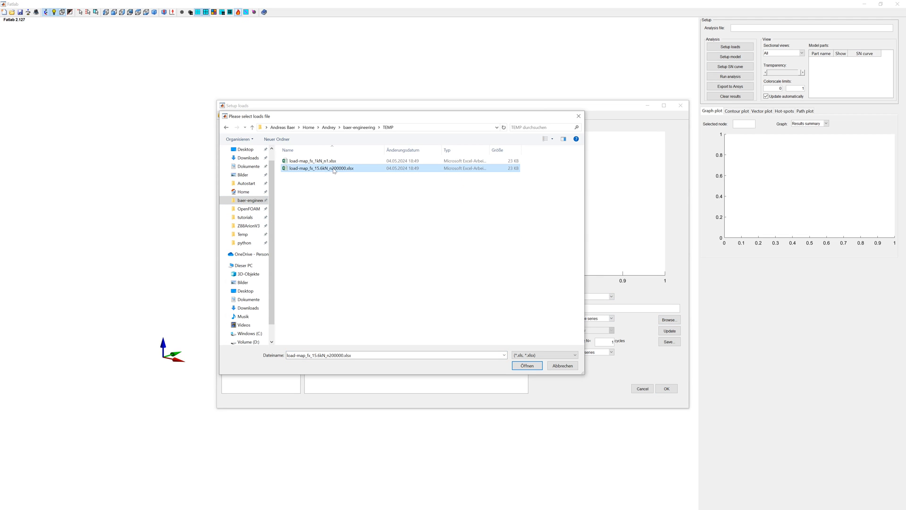
click(526, 365)
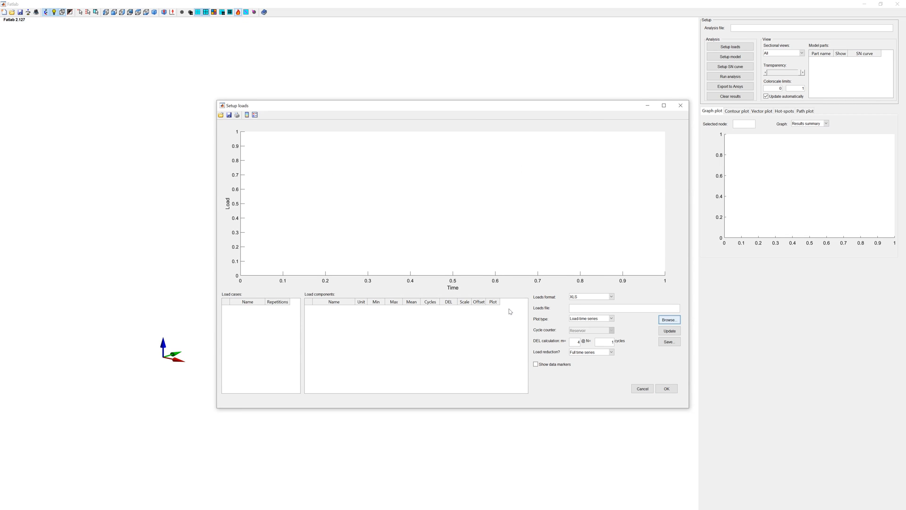
click(669, 320)
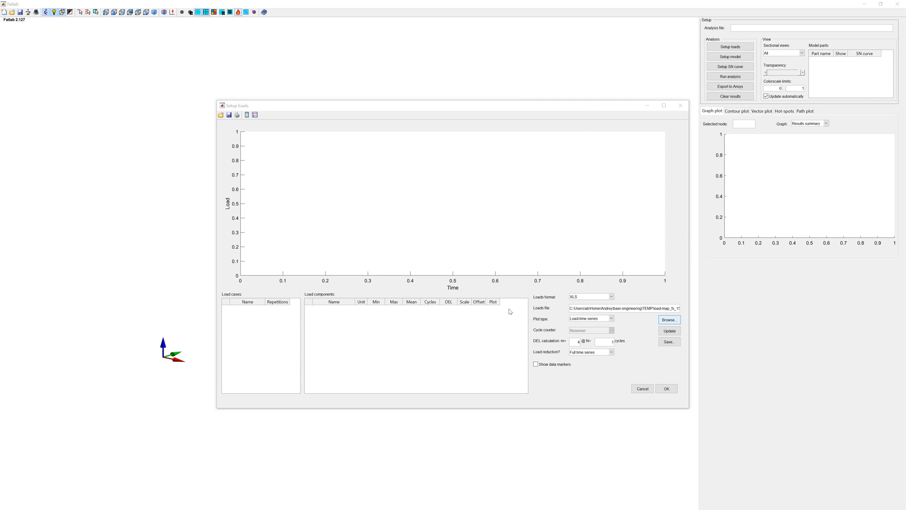
click(221, 114)
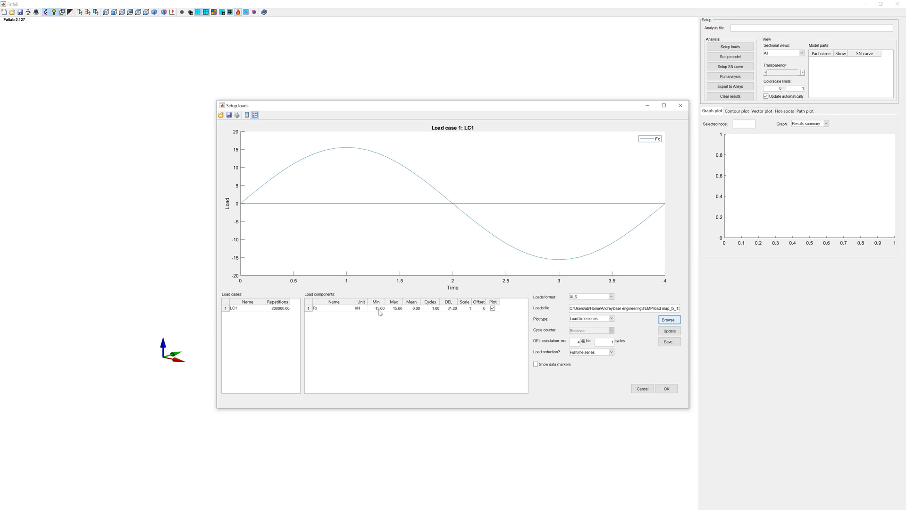
mouse_move(381, 314)
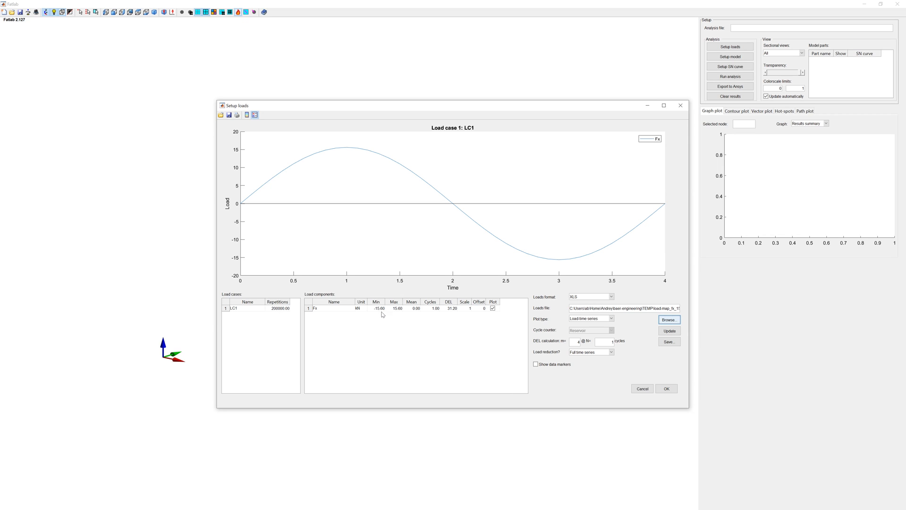
click(666, 388)
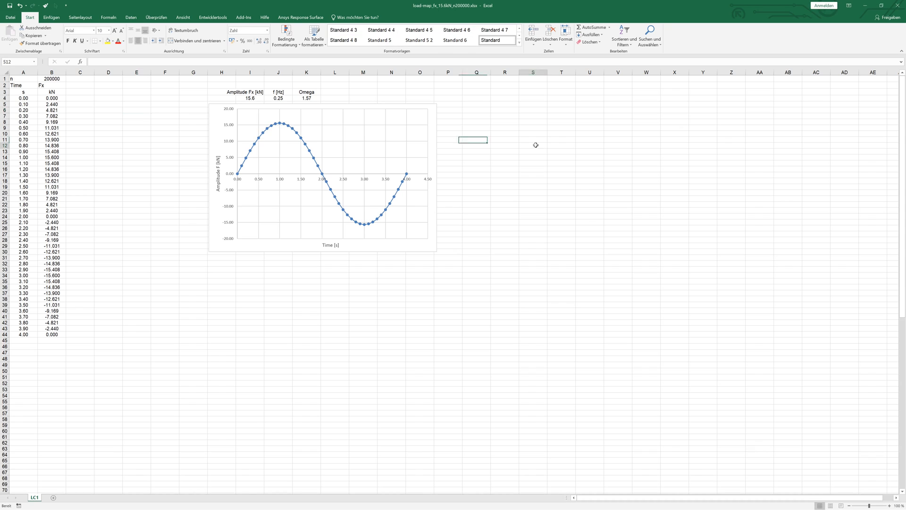
Step: Check the 200000 repetitions in cell B1 and the Fx sine table, then return to Fatlab
click(52, 79)
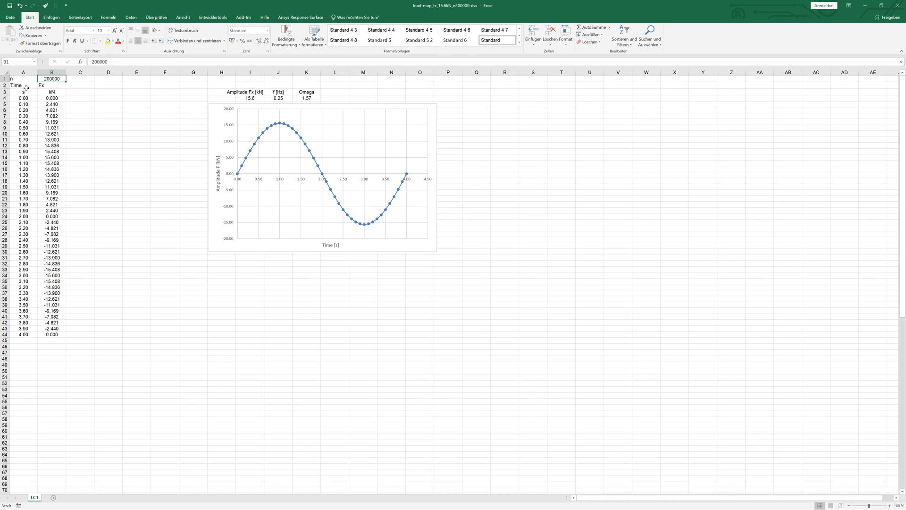
click(108, 116)
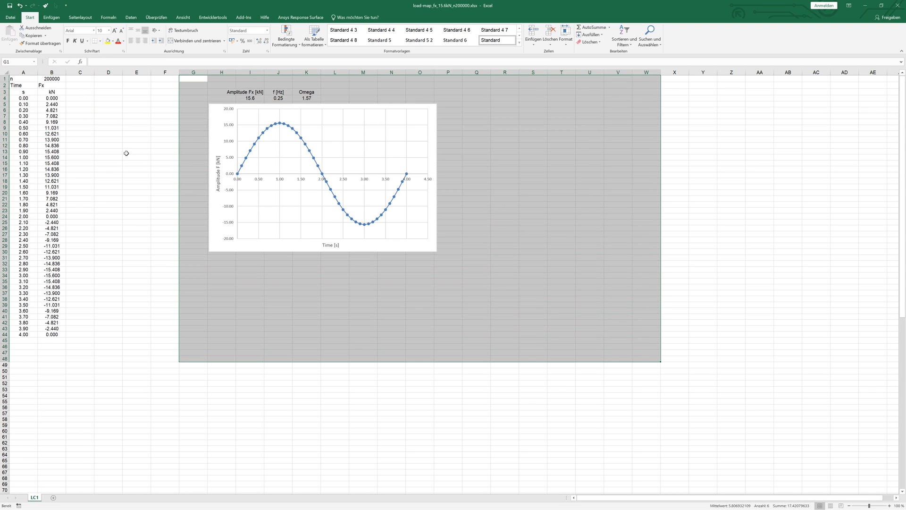
click(137, 151)
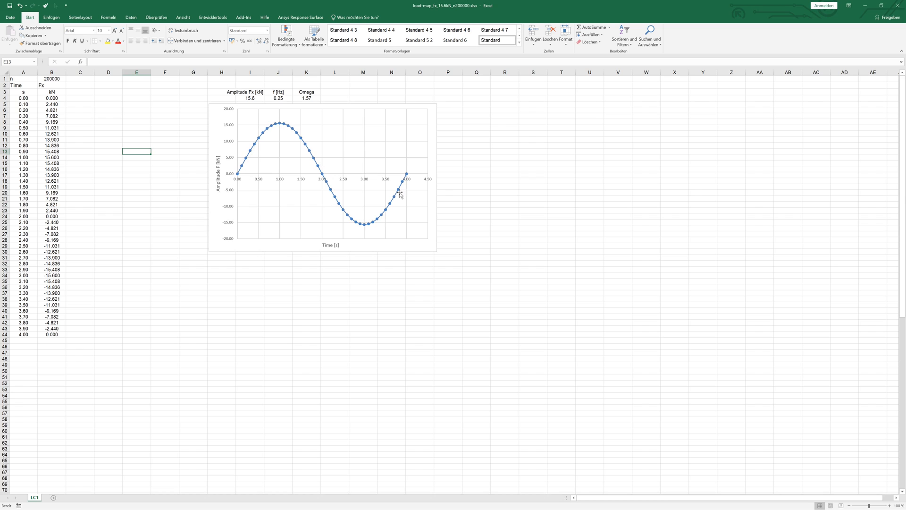
click(136, 192)
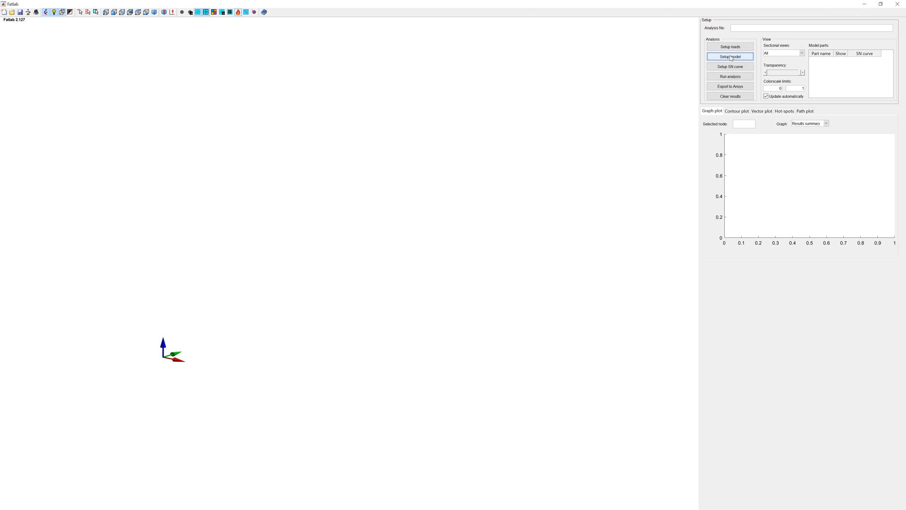
Step: Load CR15_01.frd in CalculiX format as the Fatlab analysis model
click(730, 57)
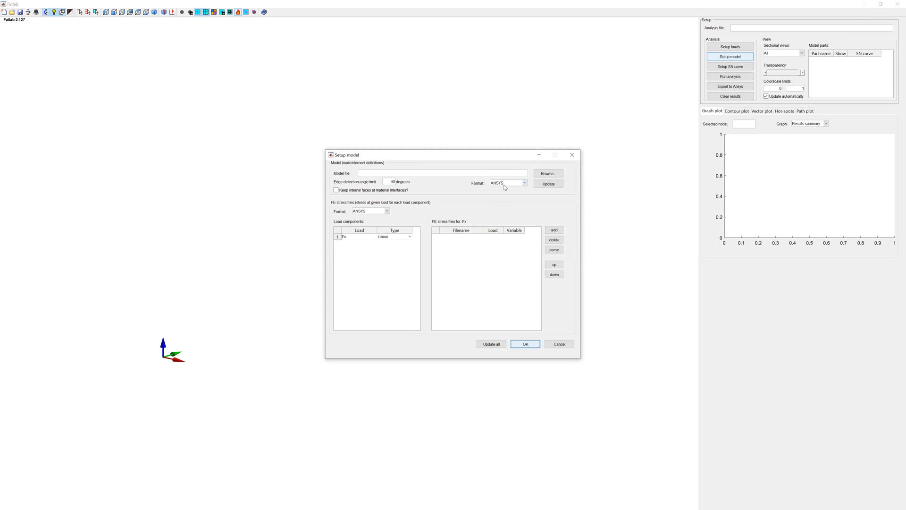
click(547, 172)
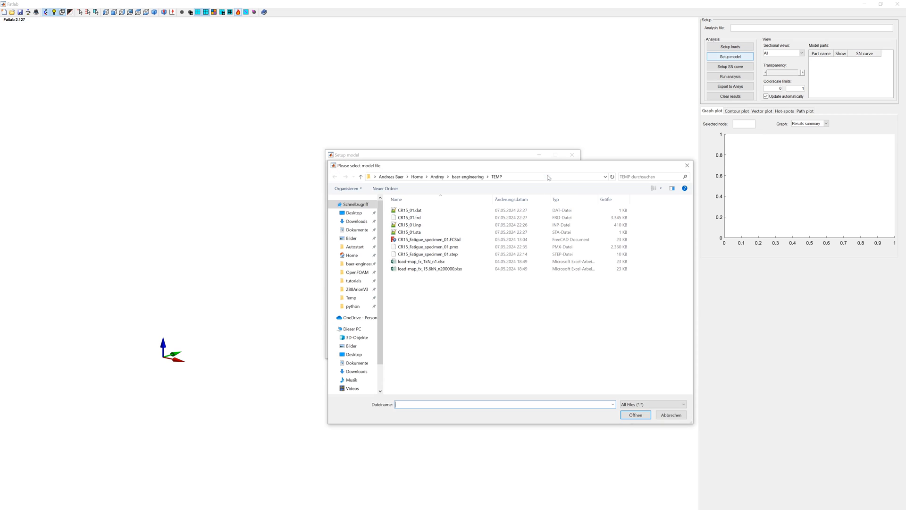
click(410, 217)
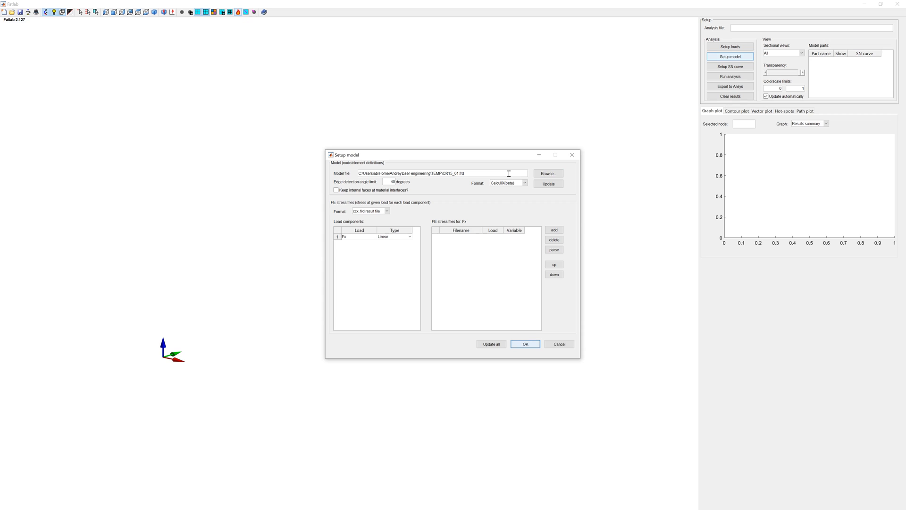
click(554, 230)
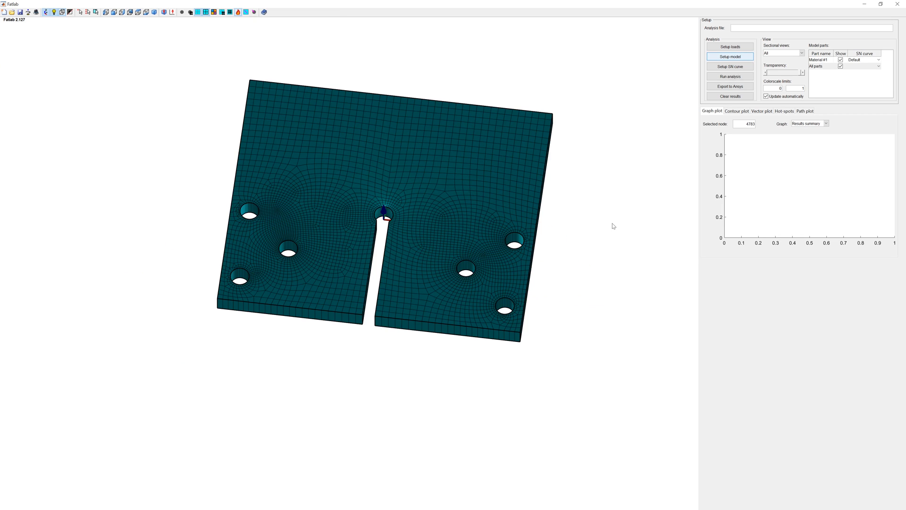
mouse_move(730, 66)
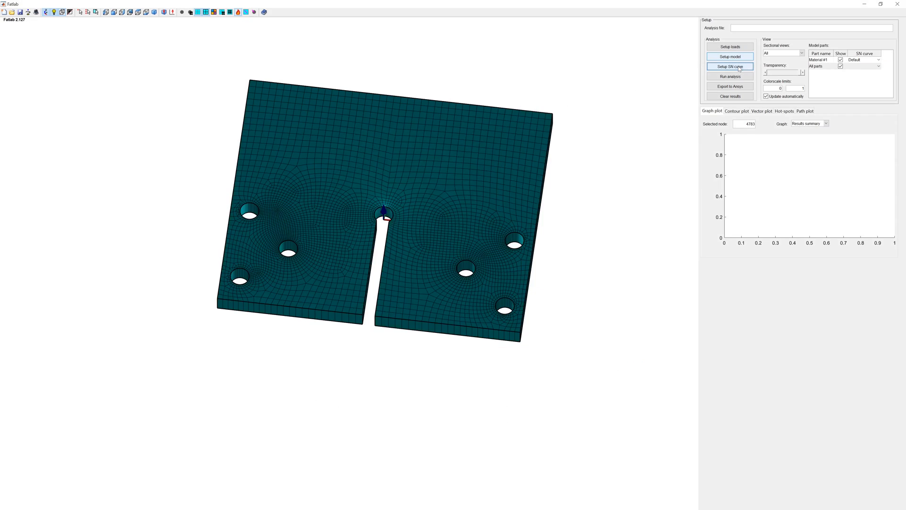
Step: Open Fatlab's S-N curve setup window over the meshed keyhole specimen
click(731, 66)
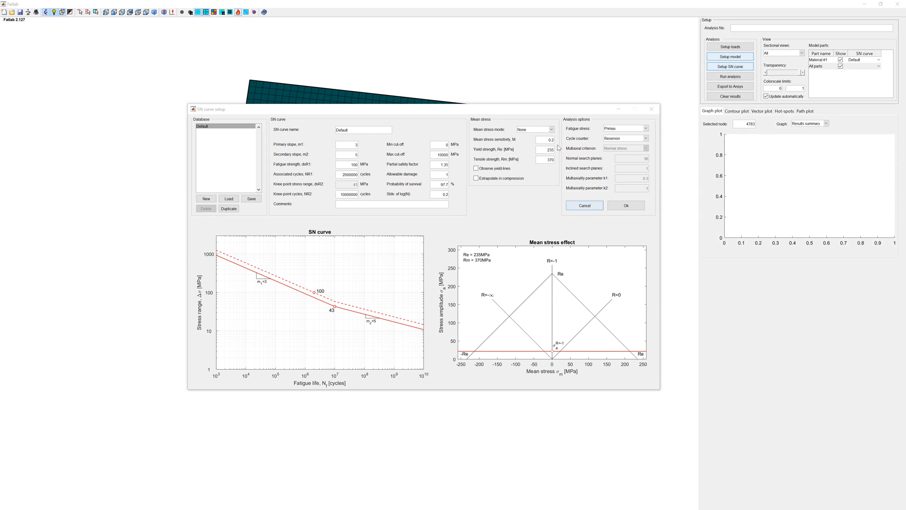
Step: Copy Default as RQC-100 with slopes 4.77, ΔσR 758 at 10^6 cycles, 50% survival
click(228, 208)
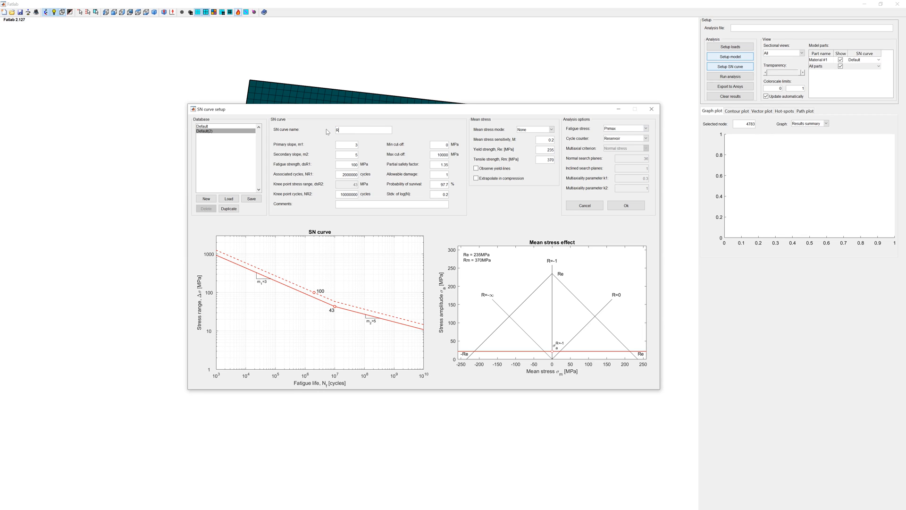
text(RQC-100)
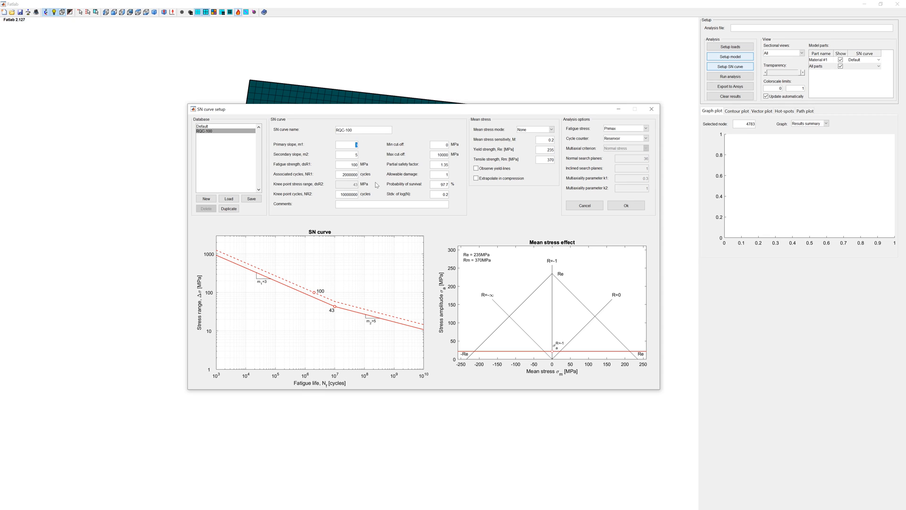
text(4.77)
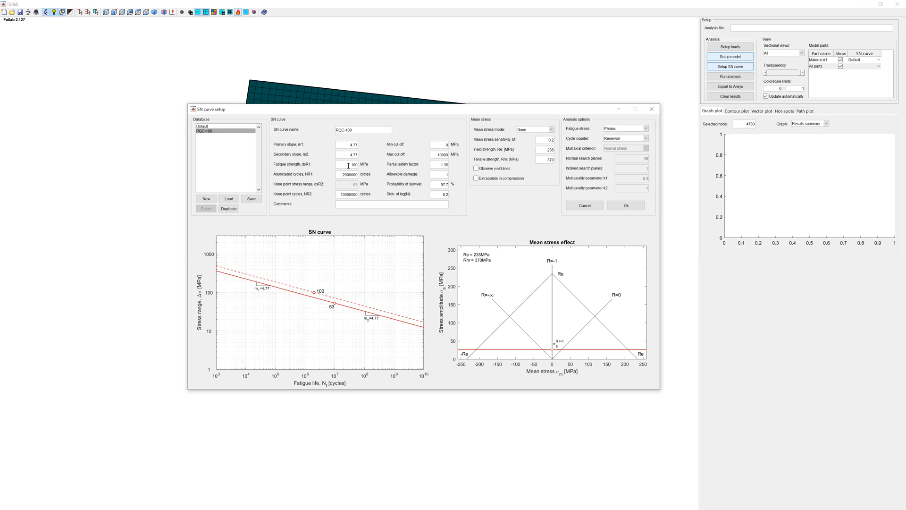
triple_click(353, 165)
text(758)
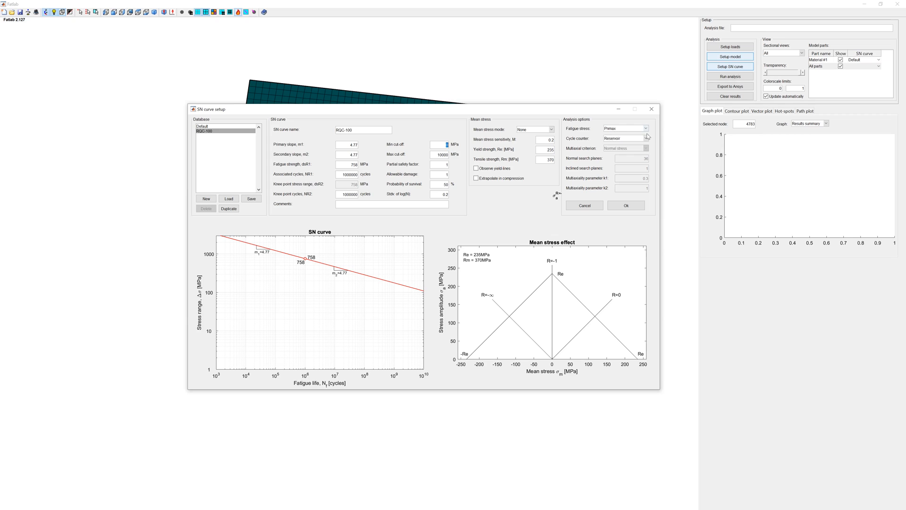
click(646, 128)
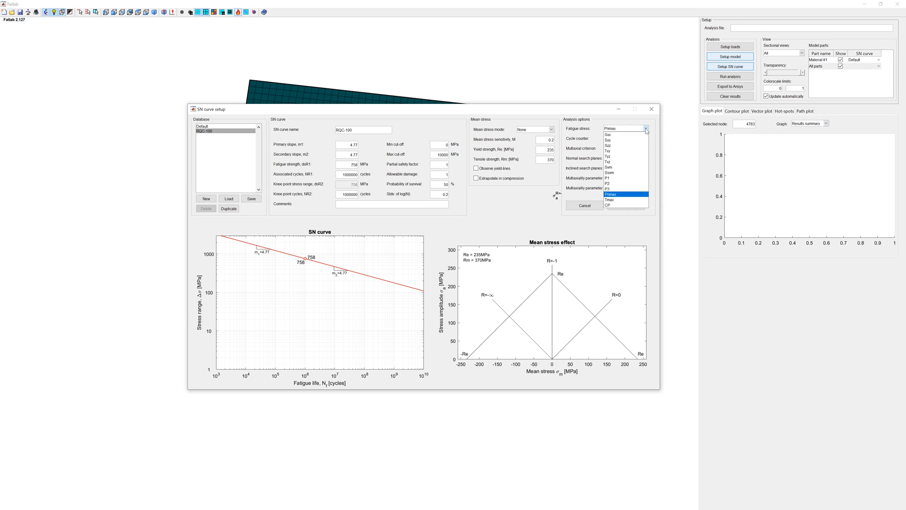
click(646, 137)
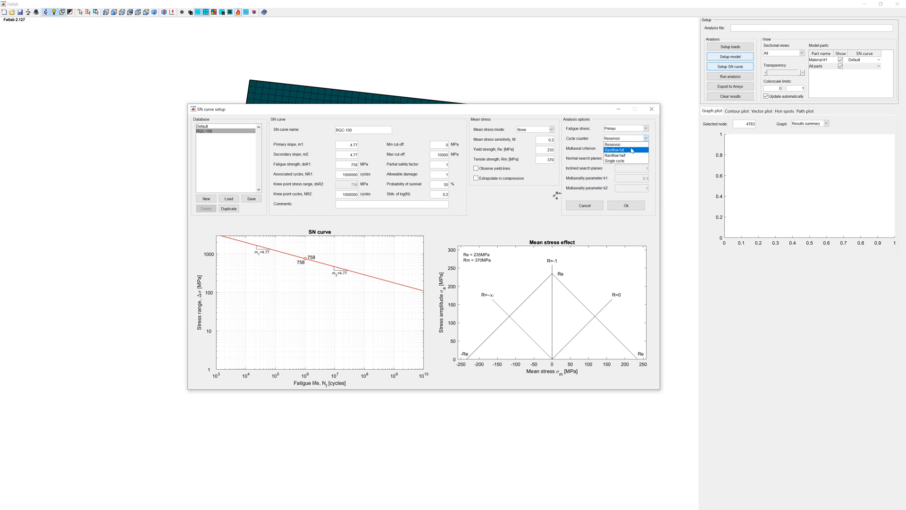
click(612, 138)
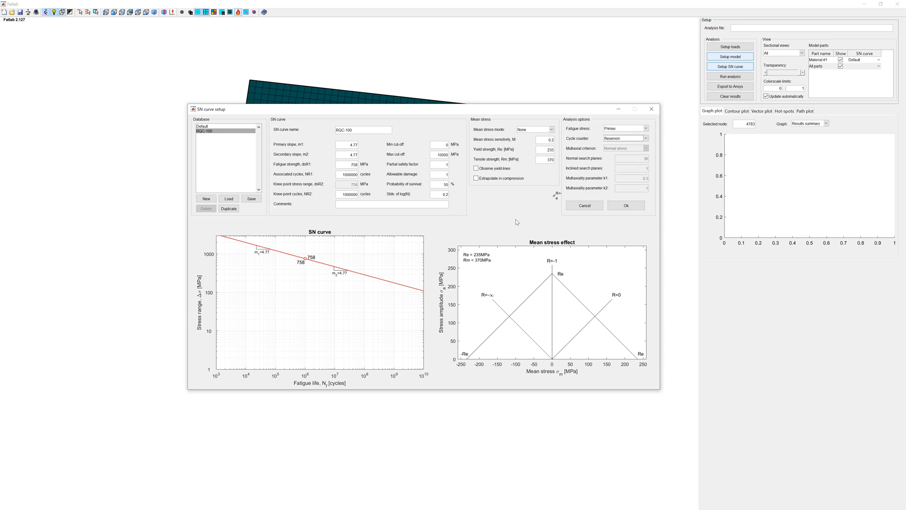
mouse_move(626, 205)
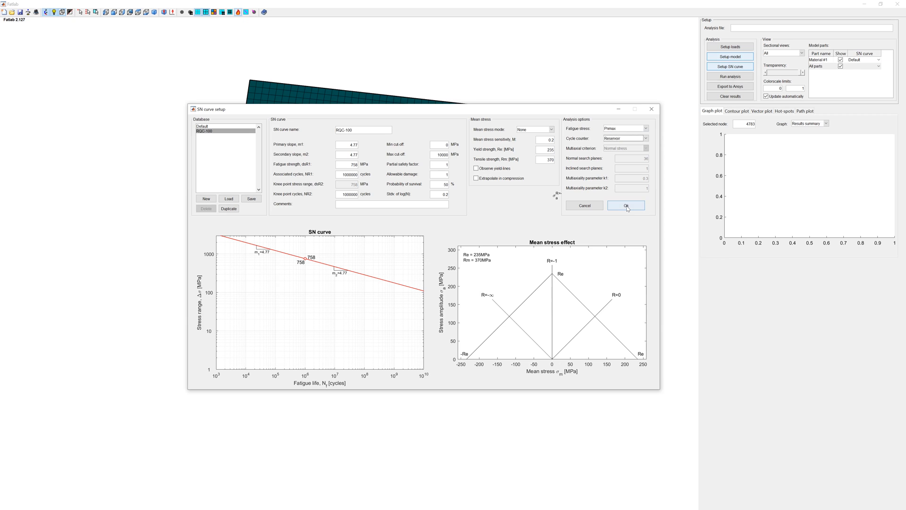
mouse_move(363, 278)
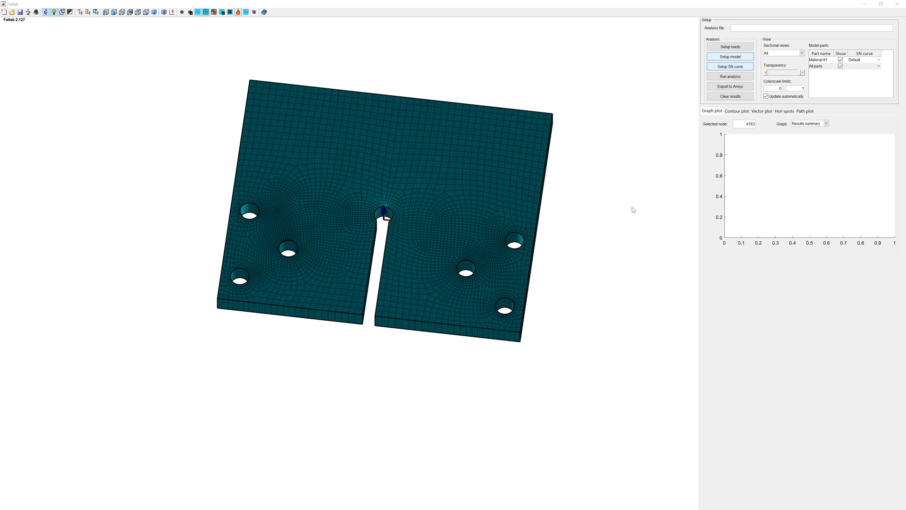
Step: Assign the RQC-100 S-N curve to the material and run the fatigue analysis on all nodes
click(863, 60)
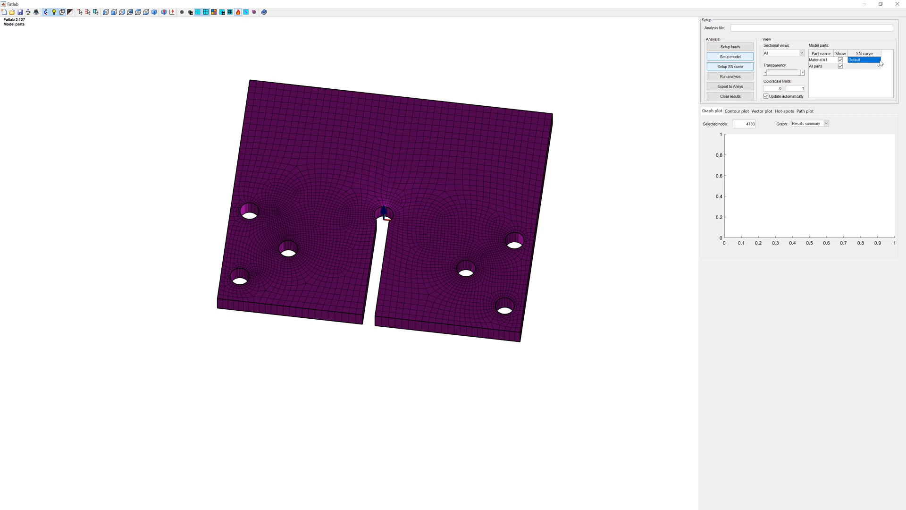
click(864, 59)
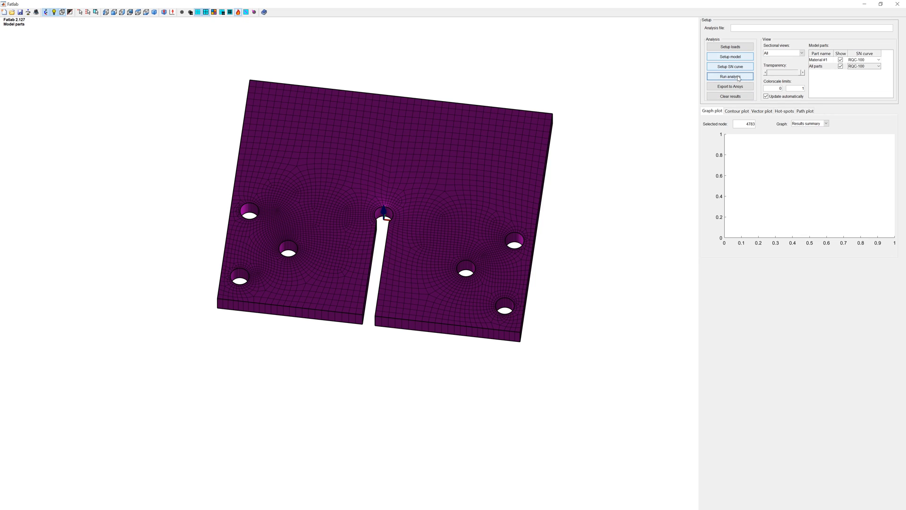
click(730, 76)
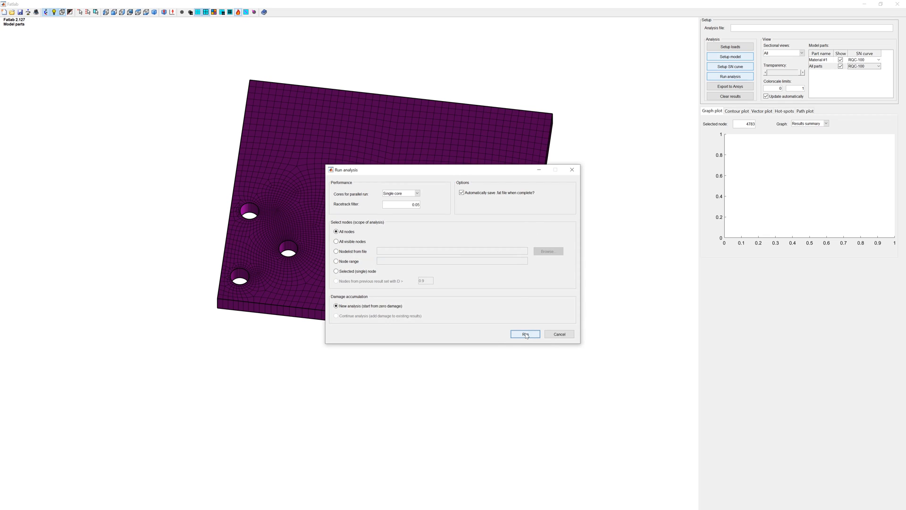
click(524, 334)
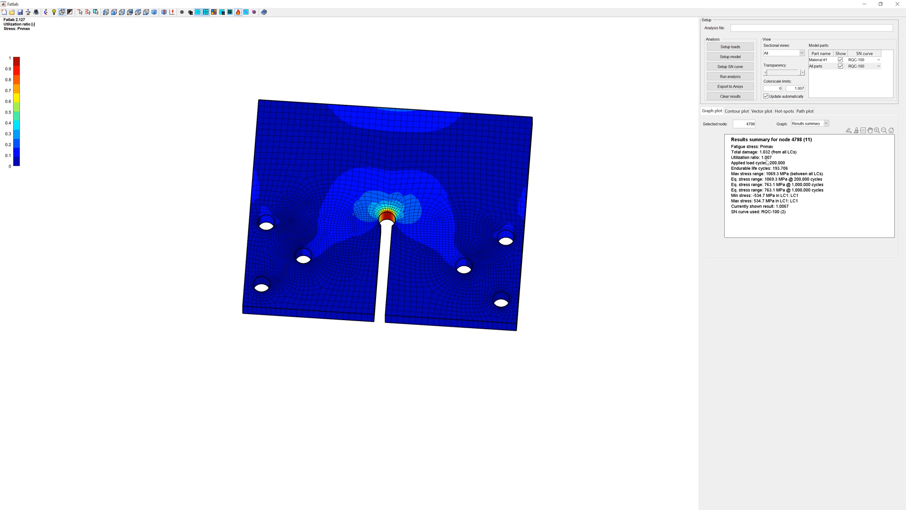
mouse_move(409, 201)
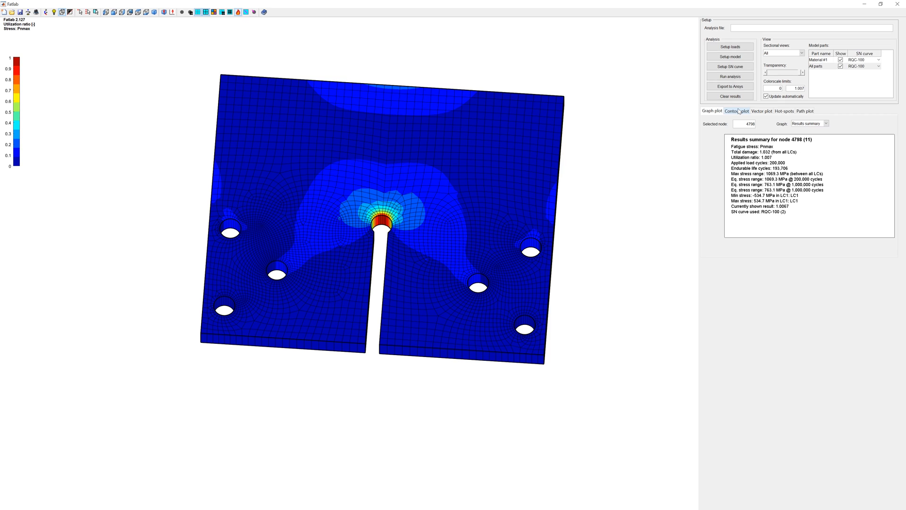
Step: Plot the Damage contour instead of utilization, then show the Hot-spots table
click(737, 110)
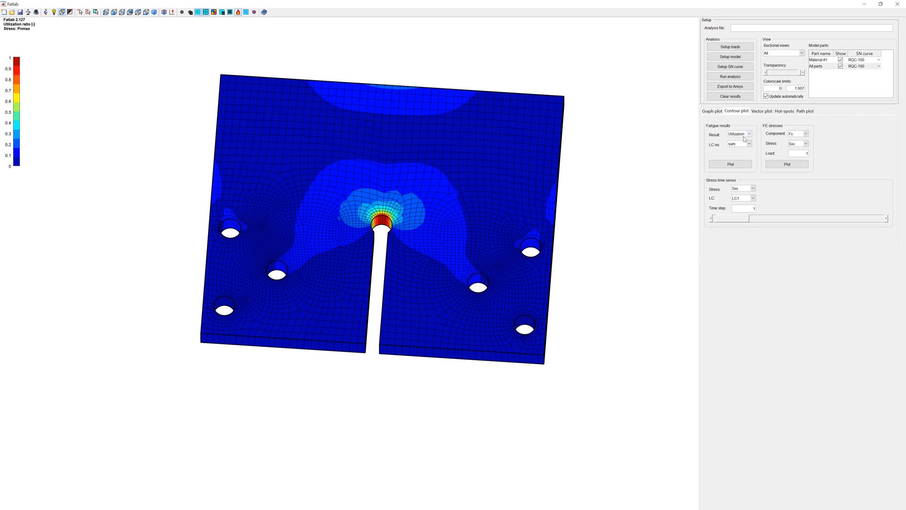
click(739, 133)
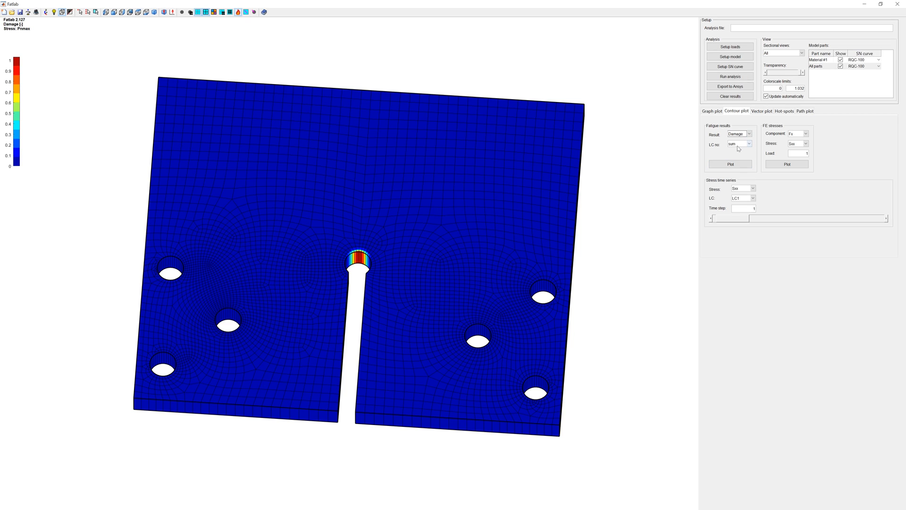
click(784, 111)
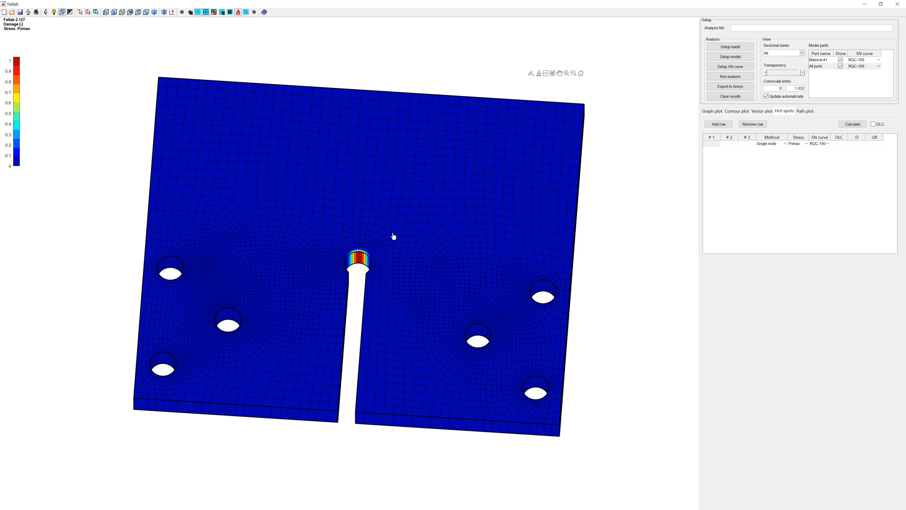
Step: Add notch node 4800 as a hot spot and calculate damage 1.0325, utilization 1.01
click(852, 124)
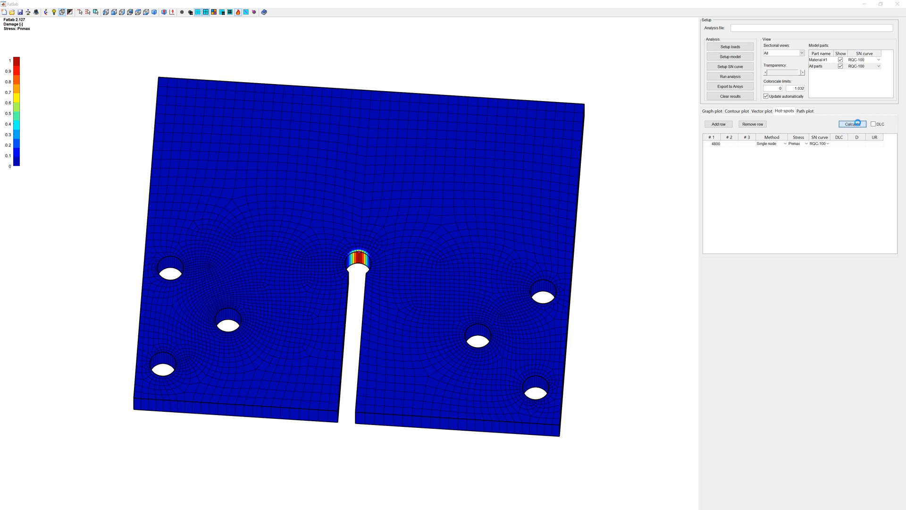
click(852, 123)
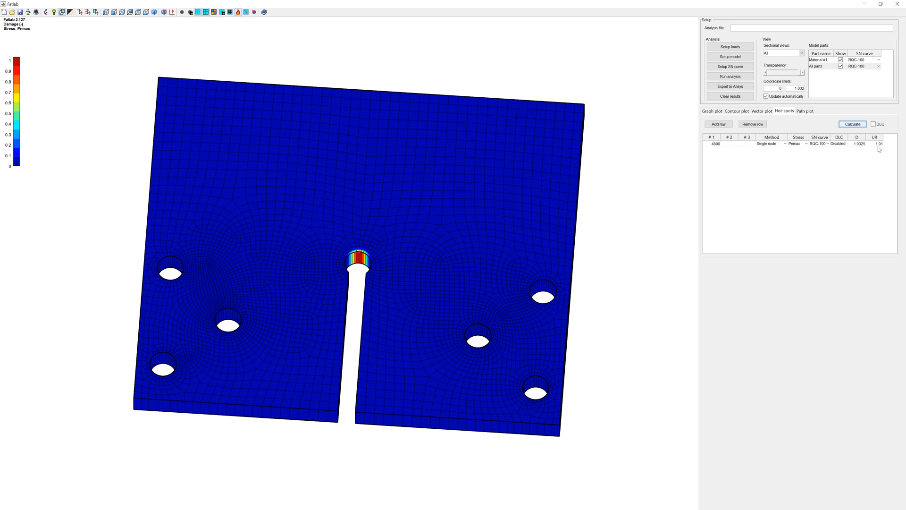
mouse_move(588, 185)
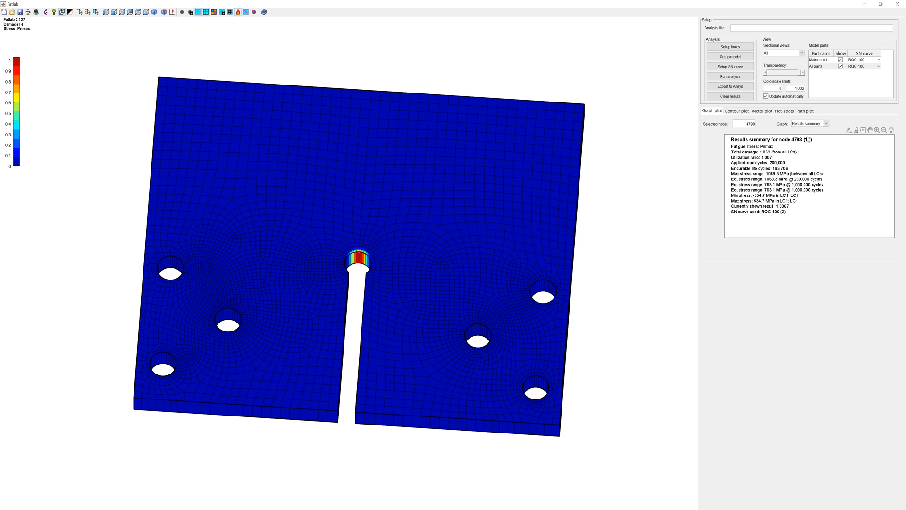
Step: Return to the Contour plot settings to show the utilization ratio contour again
click(737, 110)
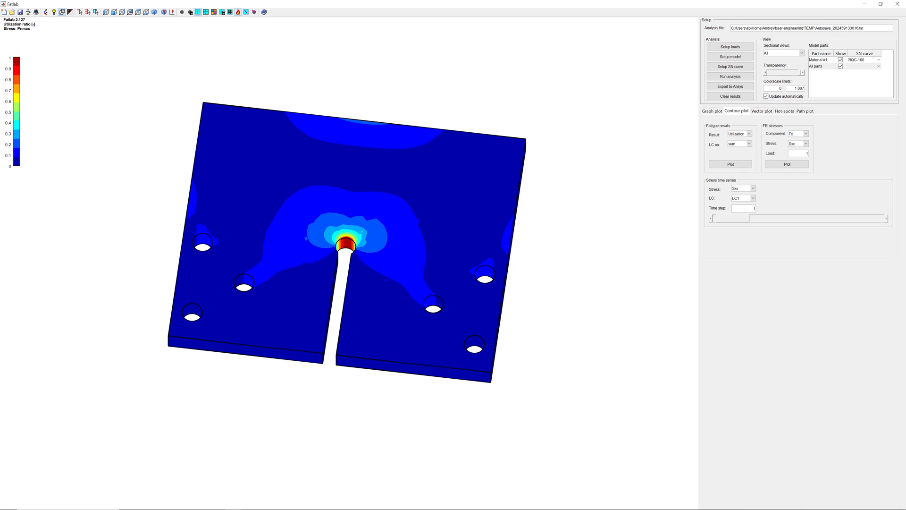